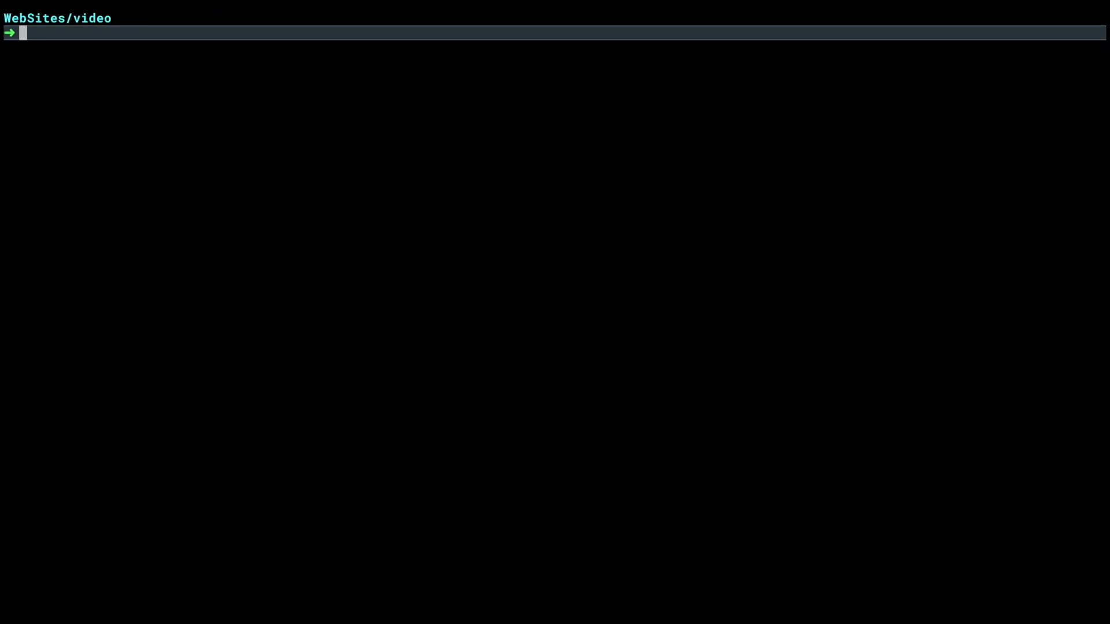
{"action": "mouse_move", "coordinate": [402, 229]}
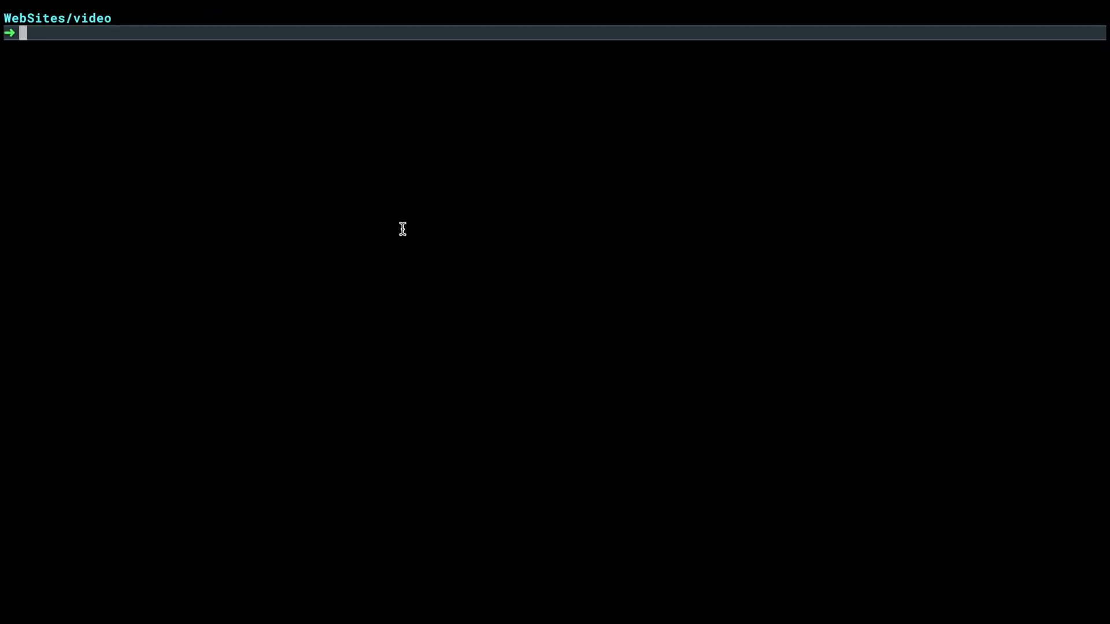
Run php spark make:controller FrontController to generate the controller file.
{"action": "type", "text": "php"}
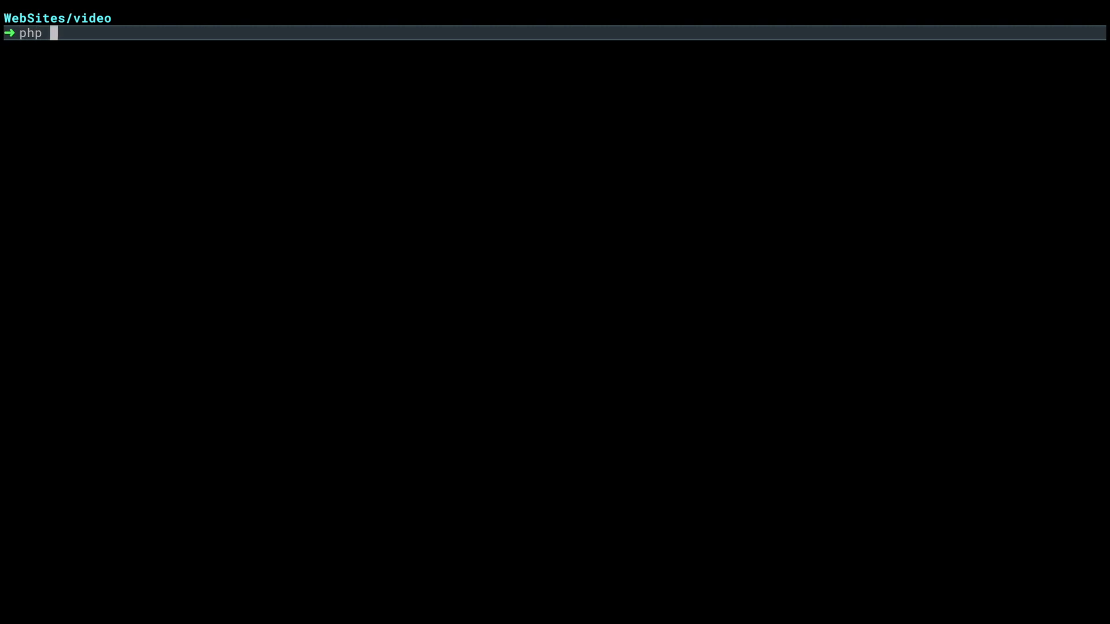
{"action": "type", "text": "spark"}
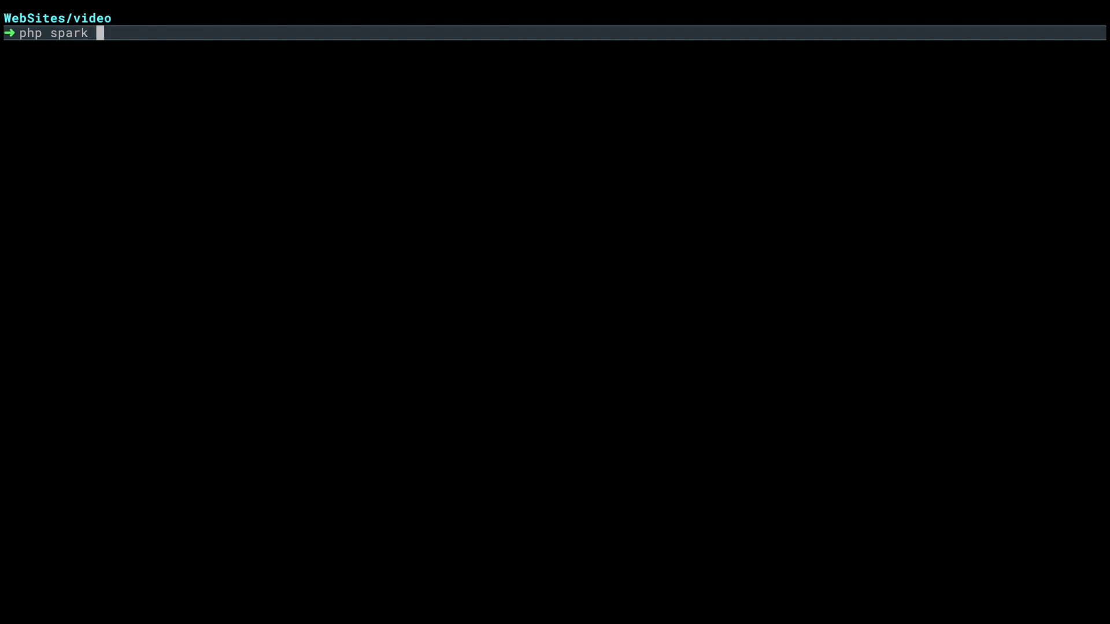
{"action": "type", "text": "make:control"}
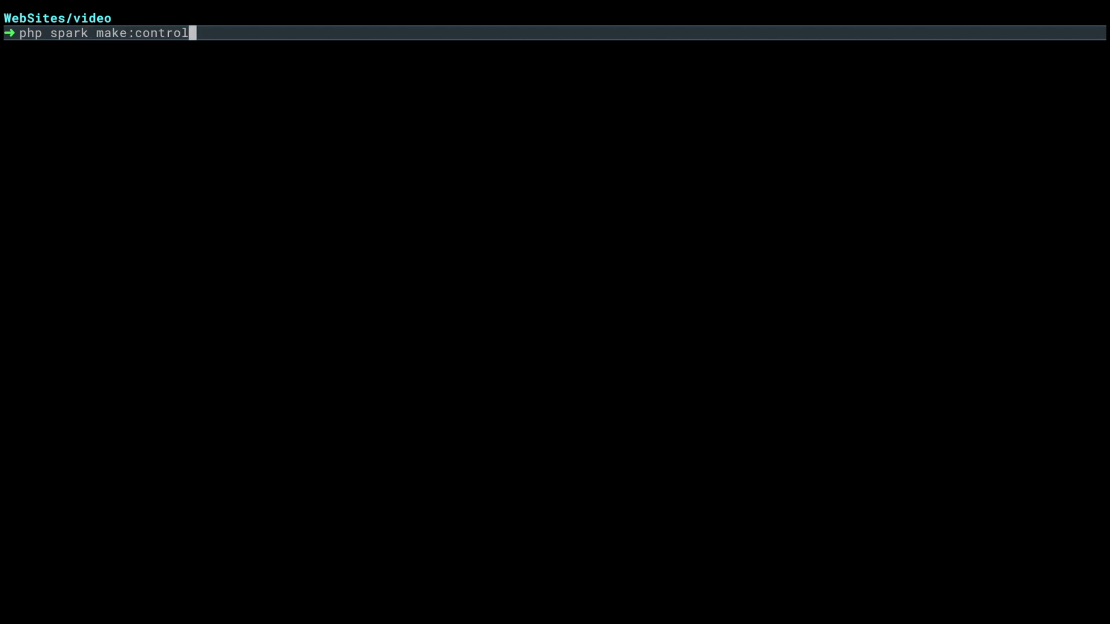
{"action": "type", "text": "ler FrontCont"}
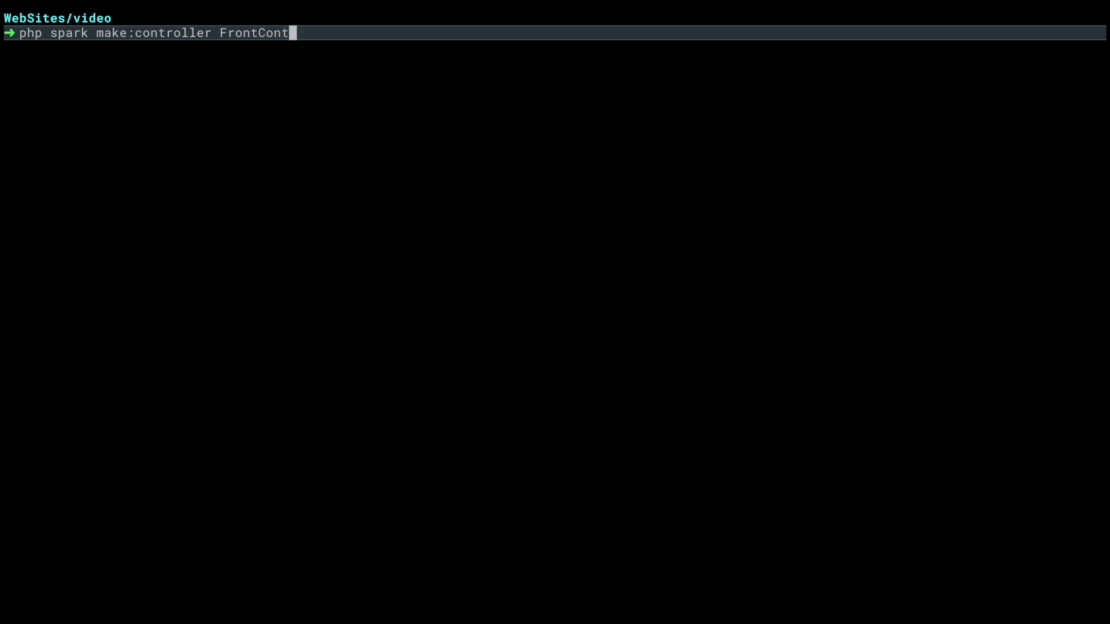
{"action": "key", "text": "Return"}
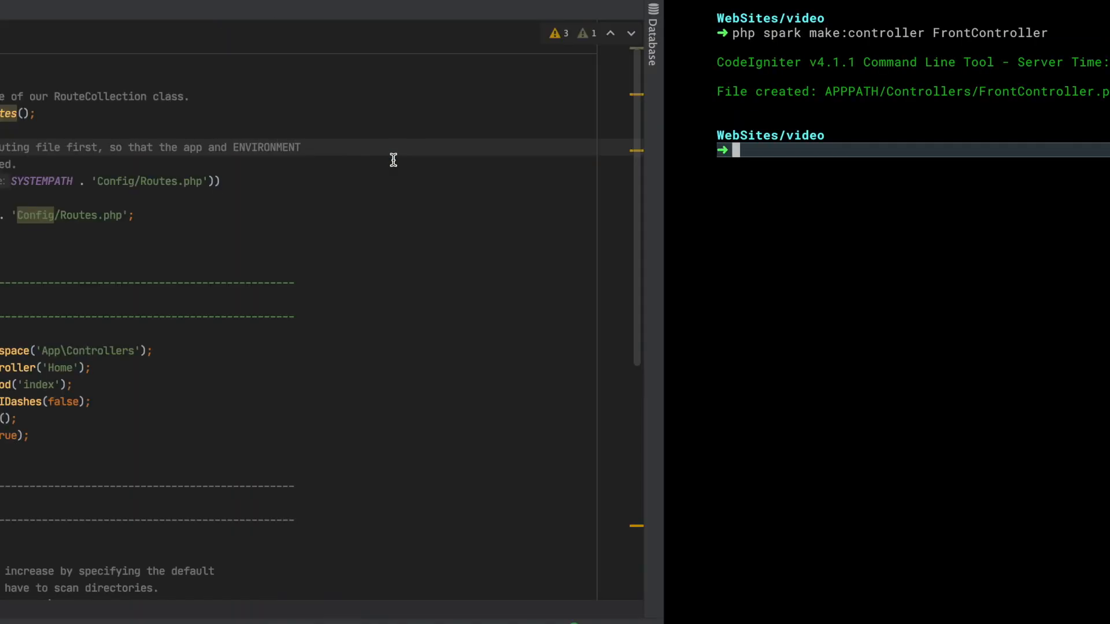
Replace the index() body of FrontController.php with die('front');.
{"action": "left_click", "coordinate": [165, 127]}
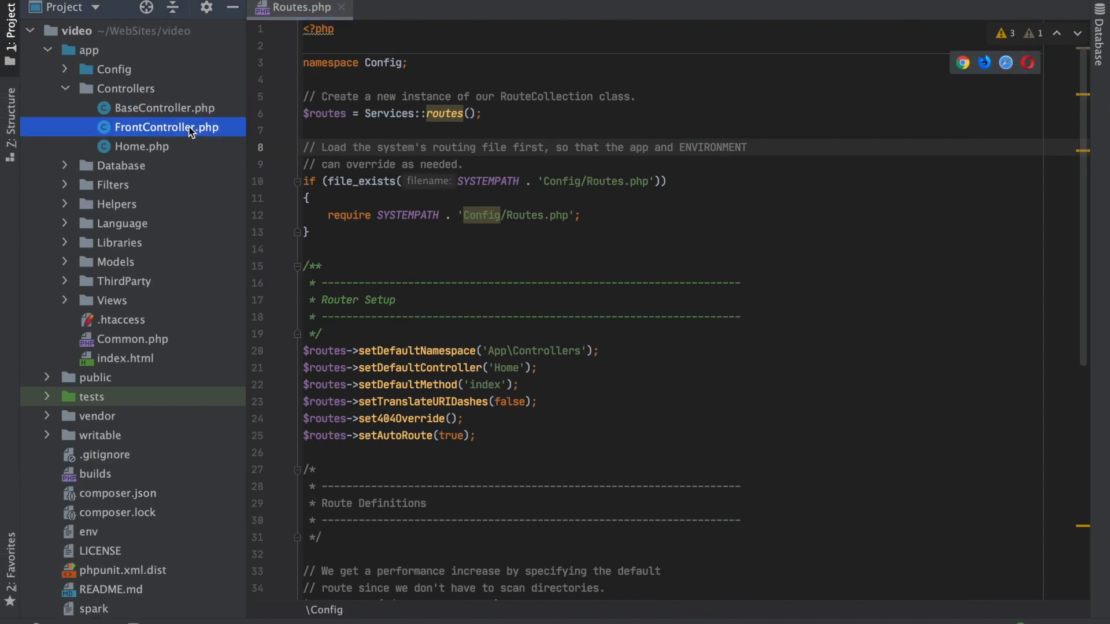
{"action": "double_click", "coordinate": [166, 127]}
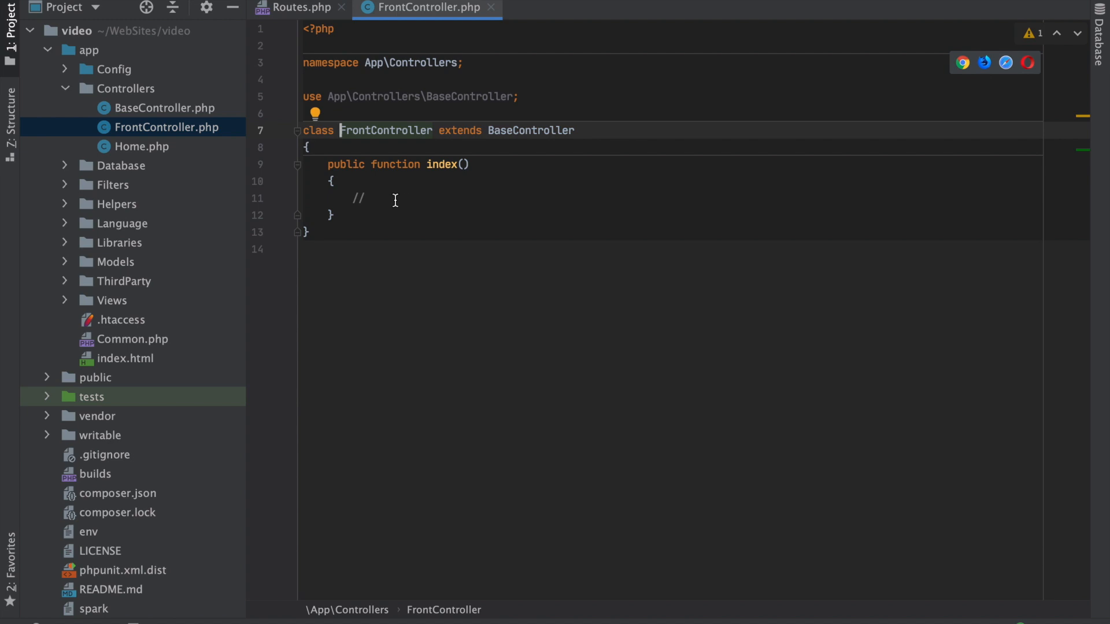
{"action": "type", "text": "die('front"}
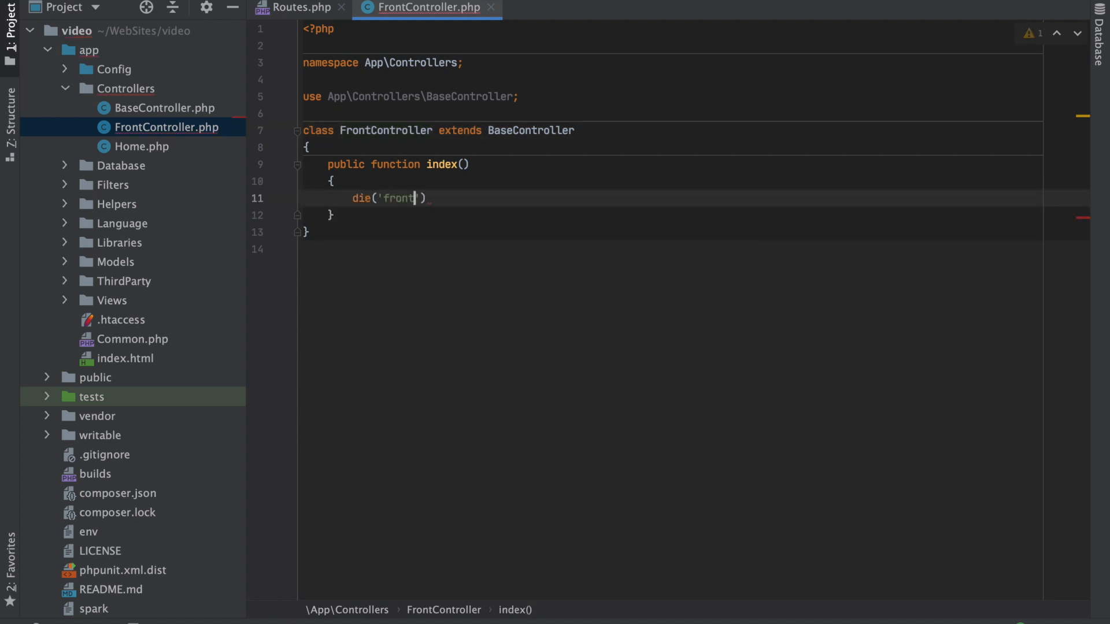
{"action": "type", "text": ";"}
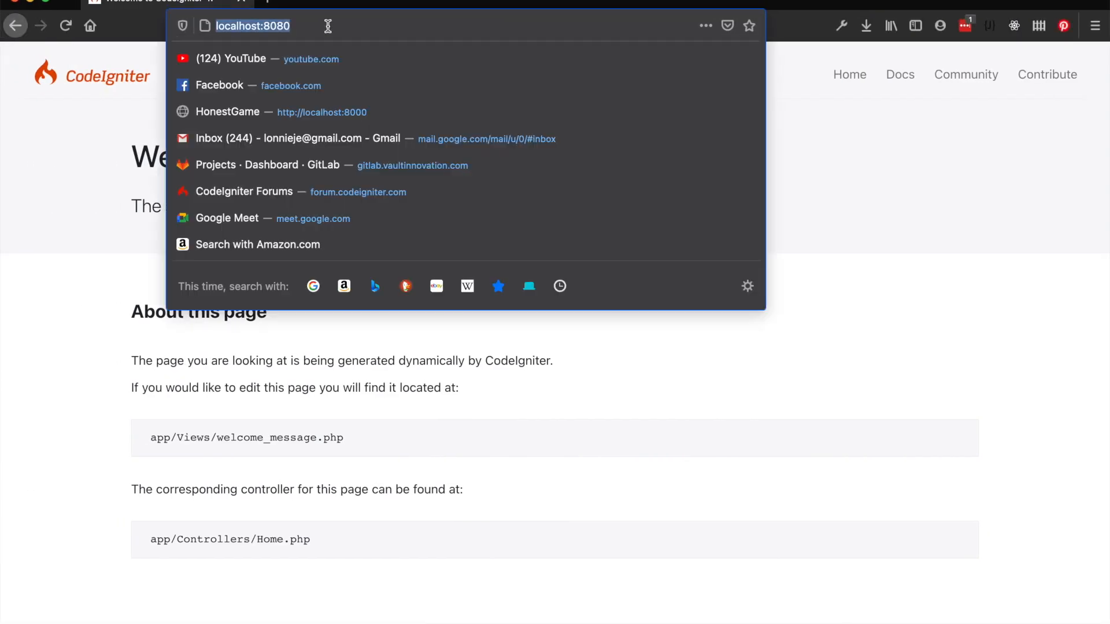
Visit localhost:8080/frontcontroller in Firefox to view the controller's output.
{"action": "type", "text": "/front"}
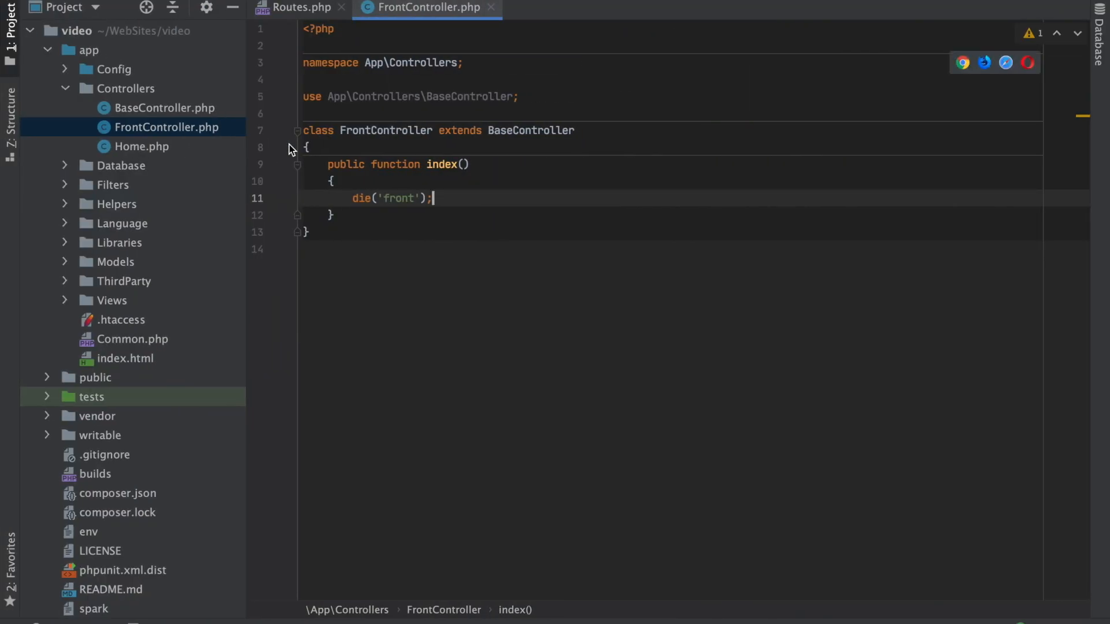
Change setAutoRoute(true) to false in Routes.php and retest the frontcontroller URL.
{"action": "left_click", "coordinate": [301, 8]}
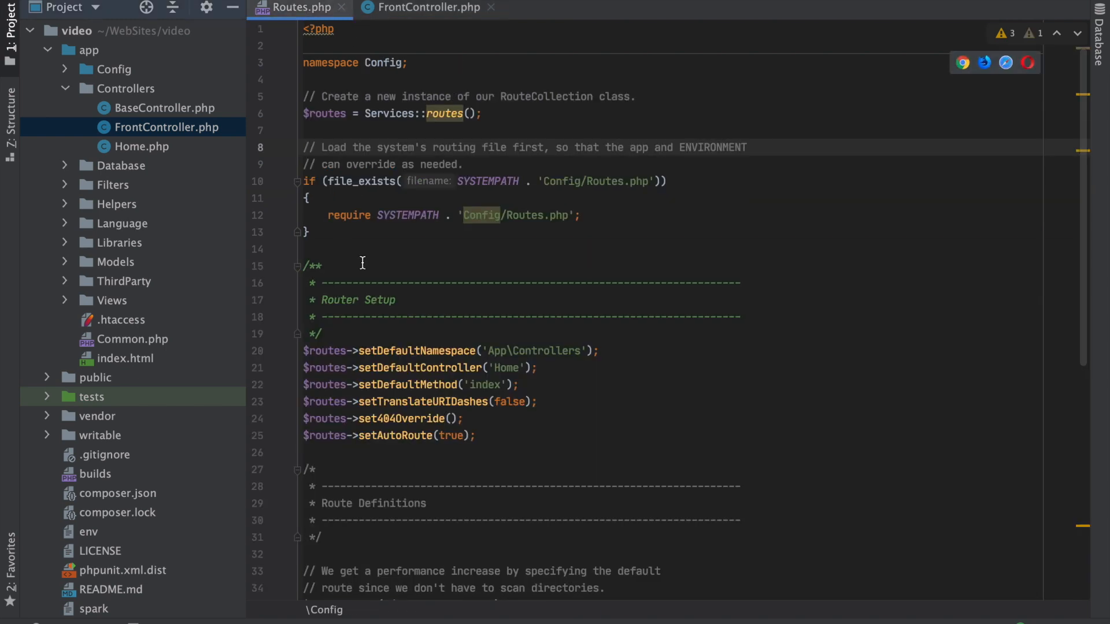
{"action": "type", "text": "fa"}
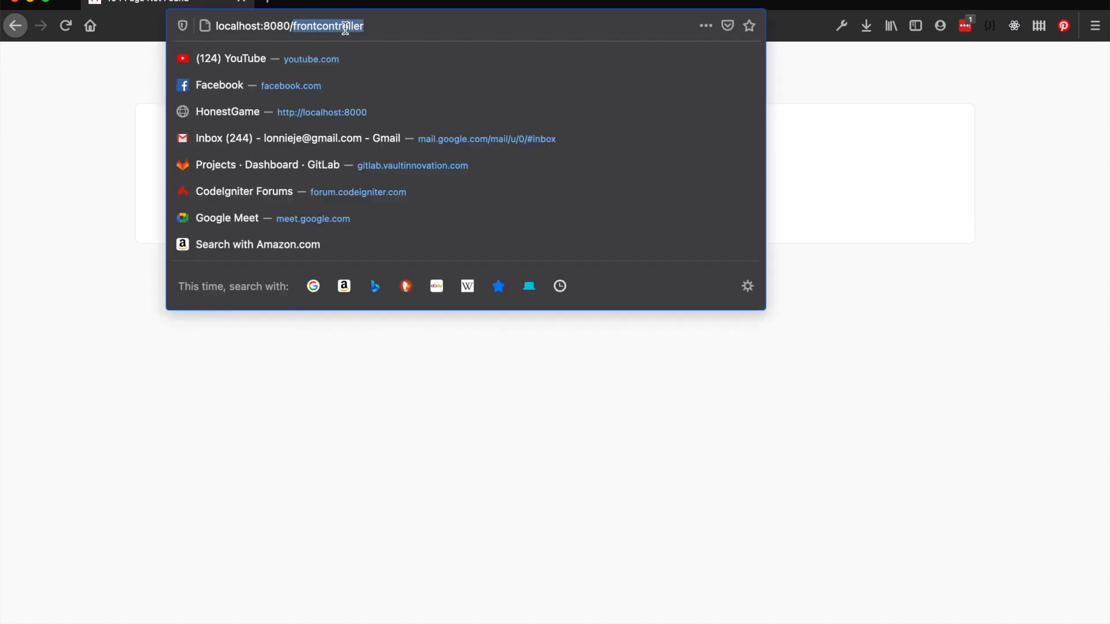
{"action": "key", "text": "Return"}
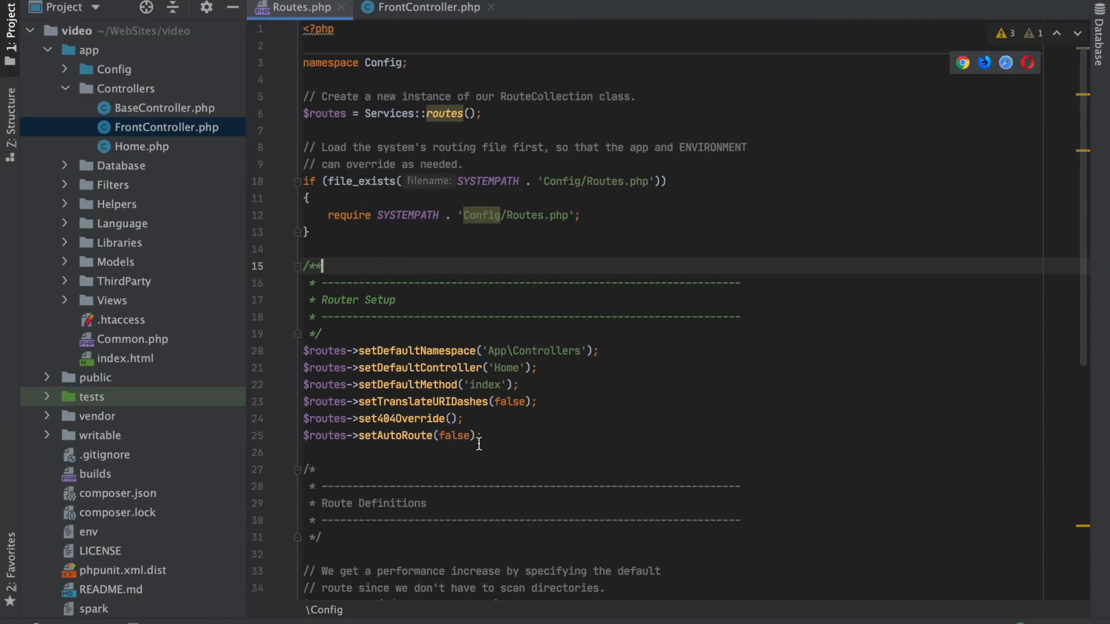
Change the '/' route target from Home::index to FrontController::index.
{"action": "scroll", "scroll_direction": "down", "scroll_amount": 3}
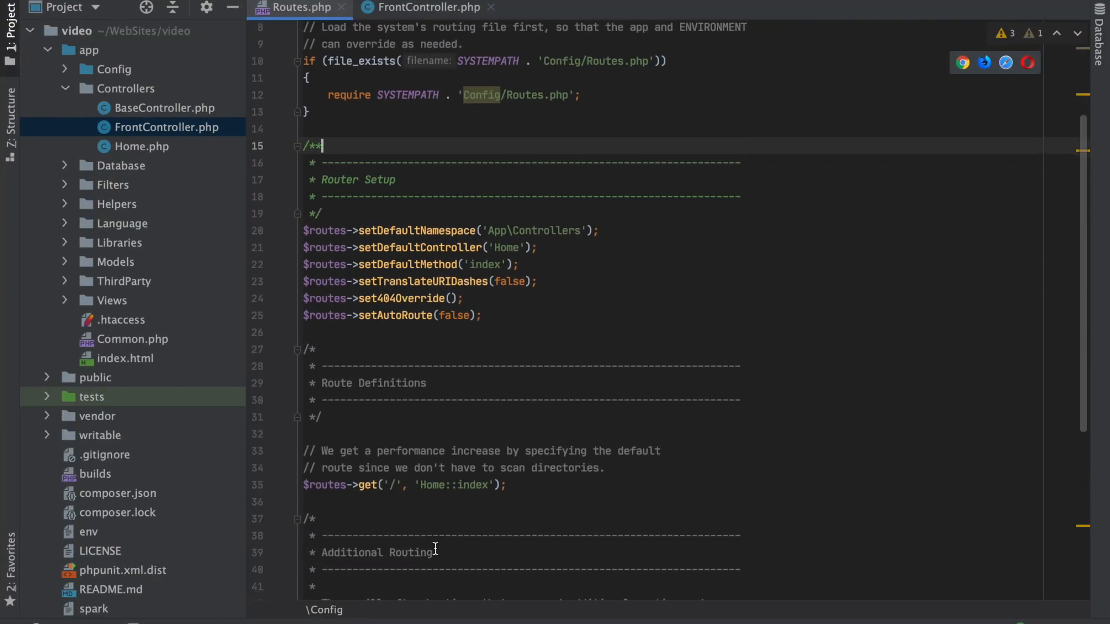
{"action": "mouse_move", "coordinate": [385, 461]}
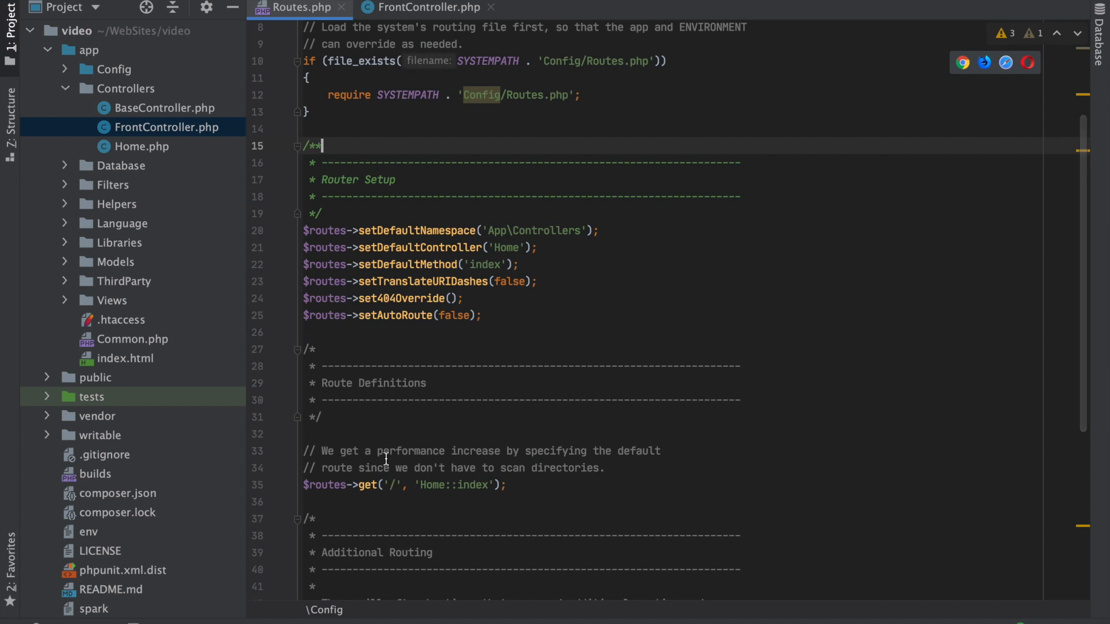
{"action": "mouse_move", "coordinate": [391, 490]}
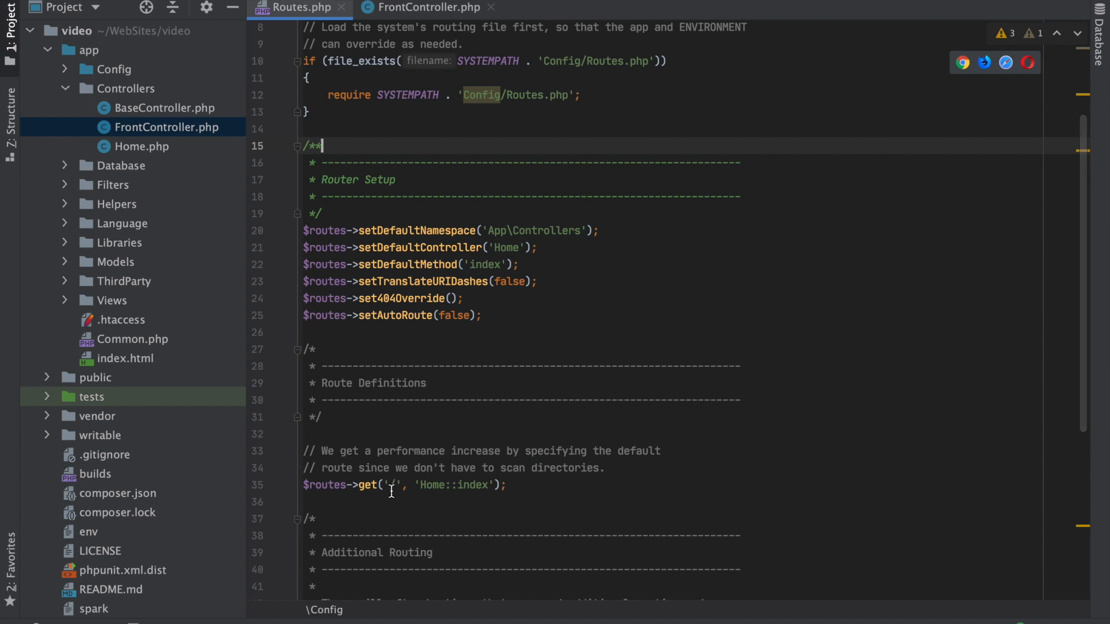
{"action": "double_click", "coordinate": [431, 484]}
{"action": "type", "text": "FrontCton"}
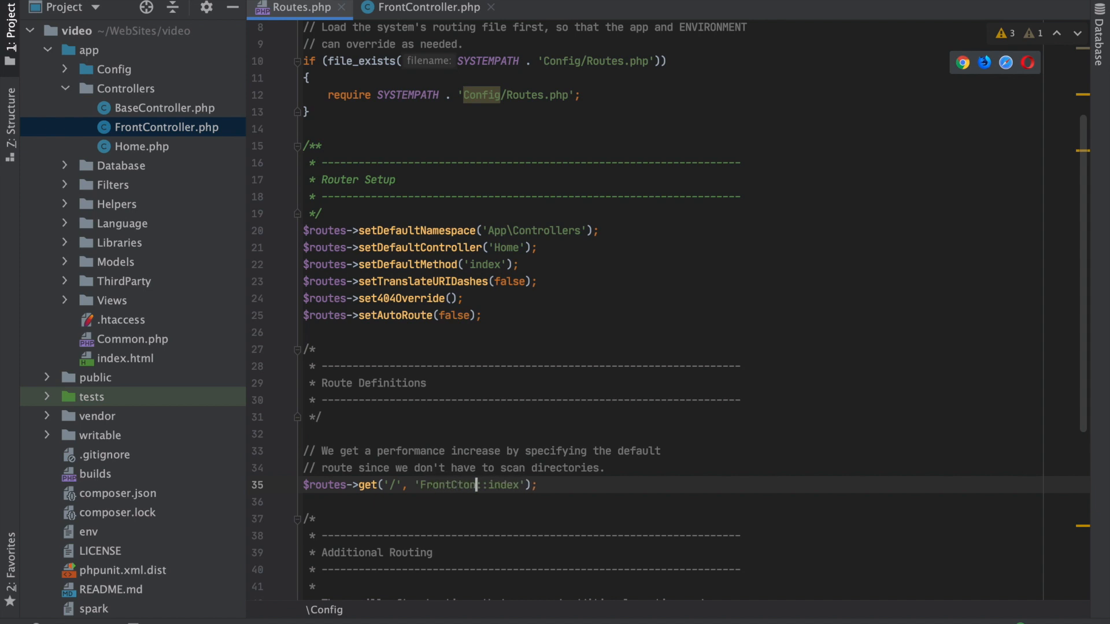
{"action": "type", "text": "ller"}
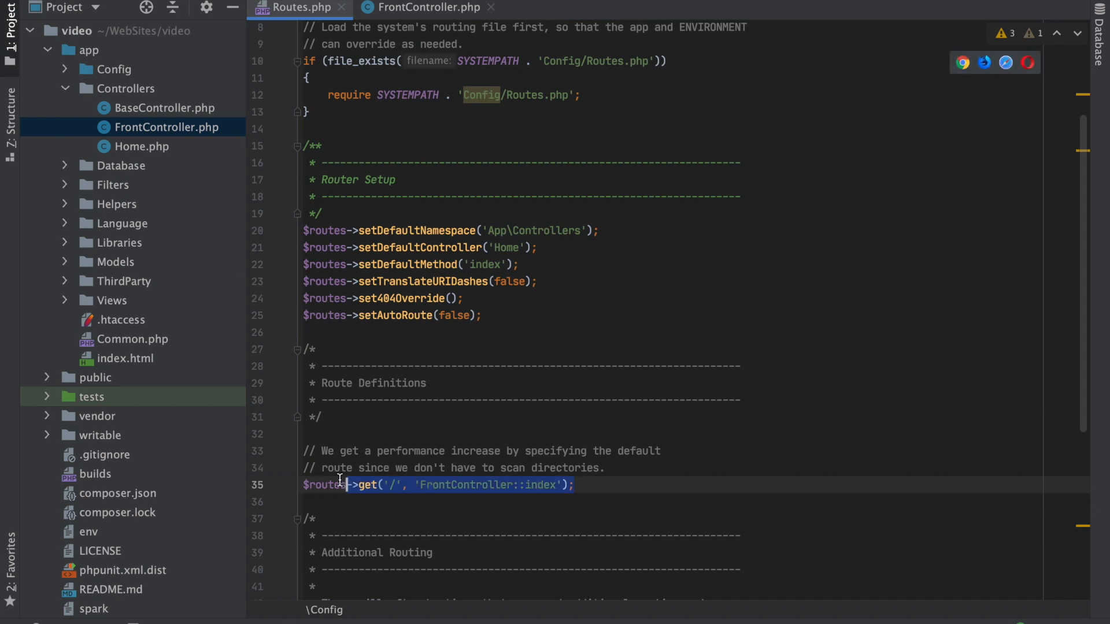
{"action": "mouse_move", "coordinate": [149, 96]}
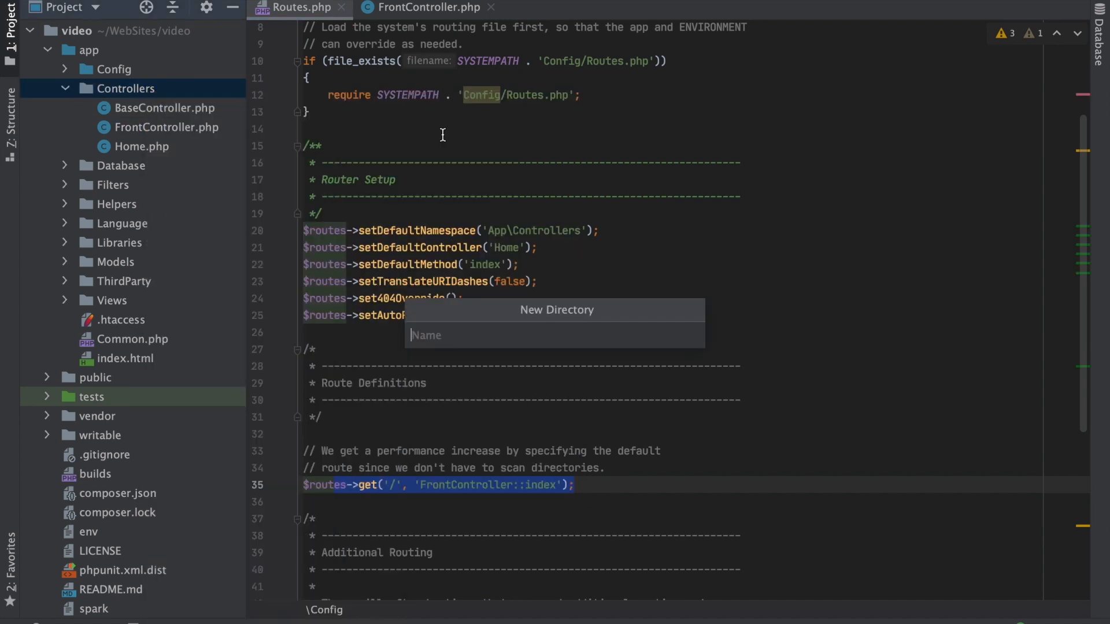
Move FrontController.php into a new Front folder with namespace App\Controllers\Front.
{"action": "type", "text": "Fr"}
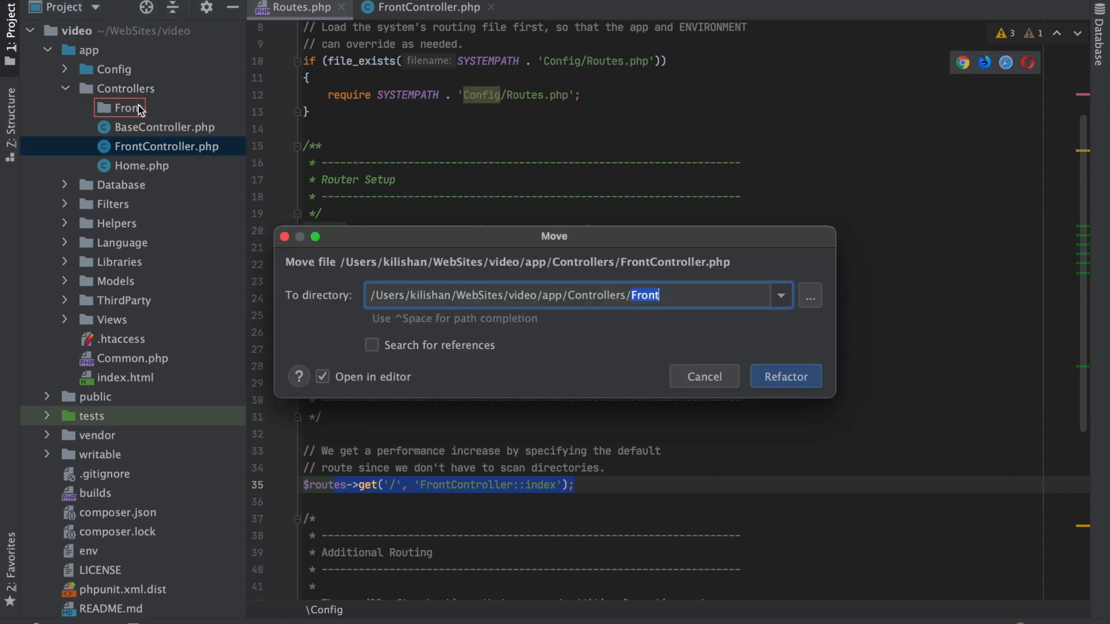
{"action": "left_click", "coordinate": [784, 376]}
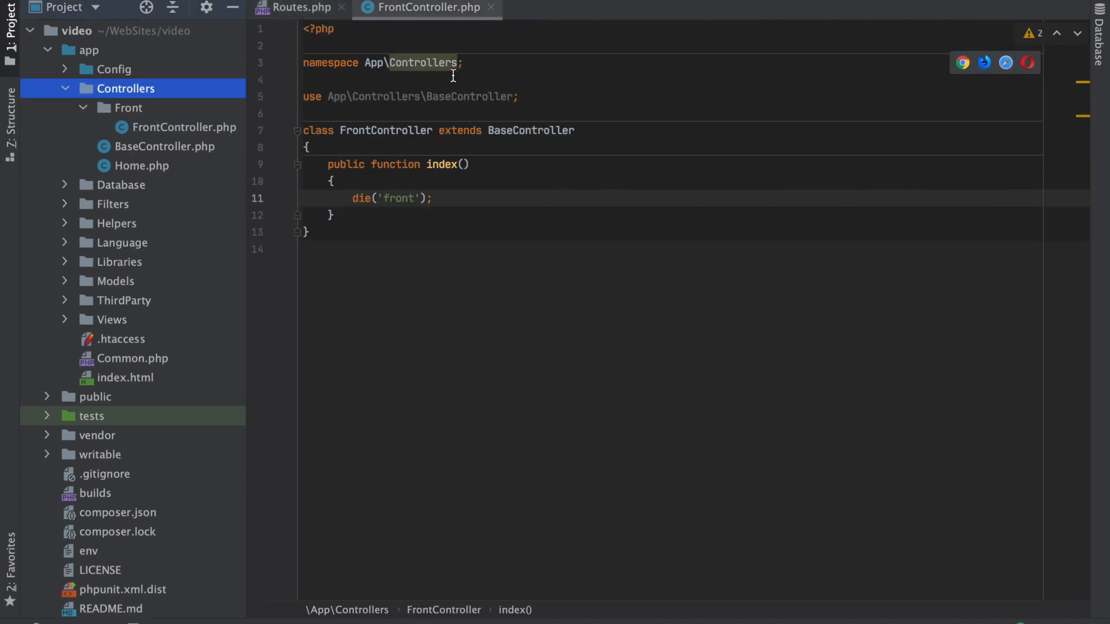
{"action": "type", "text": "\\F"}
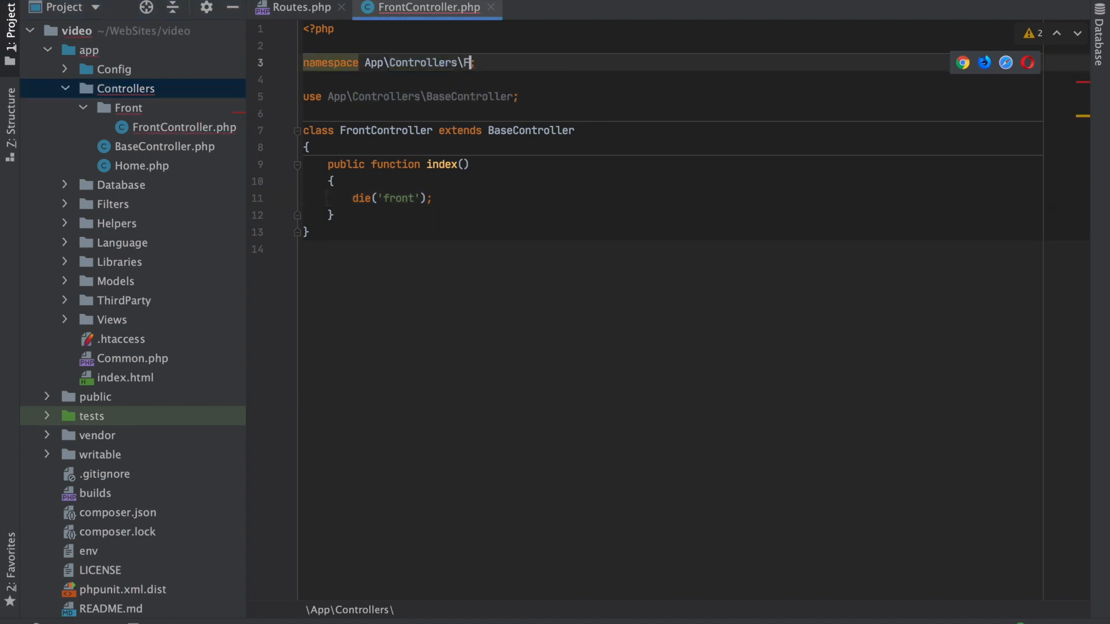
{"action": "type", "text": "ront"}
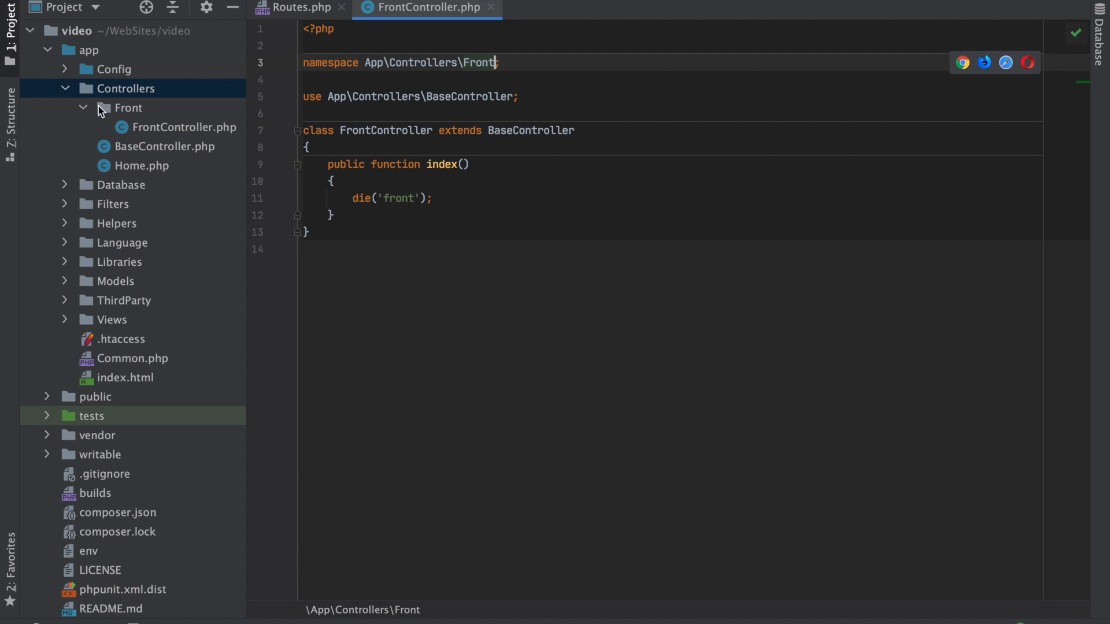
{"action": "mouse_move", "coordinate": [198, 88]}
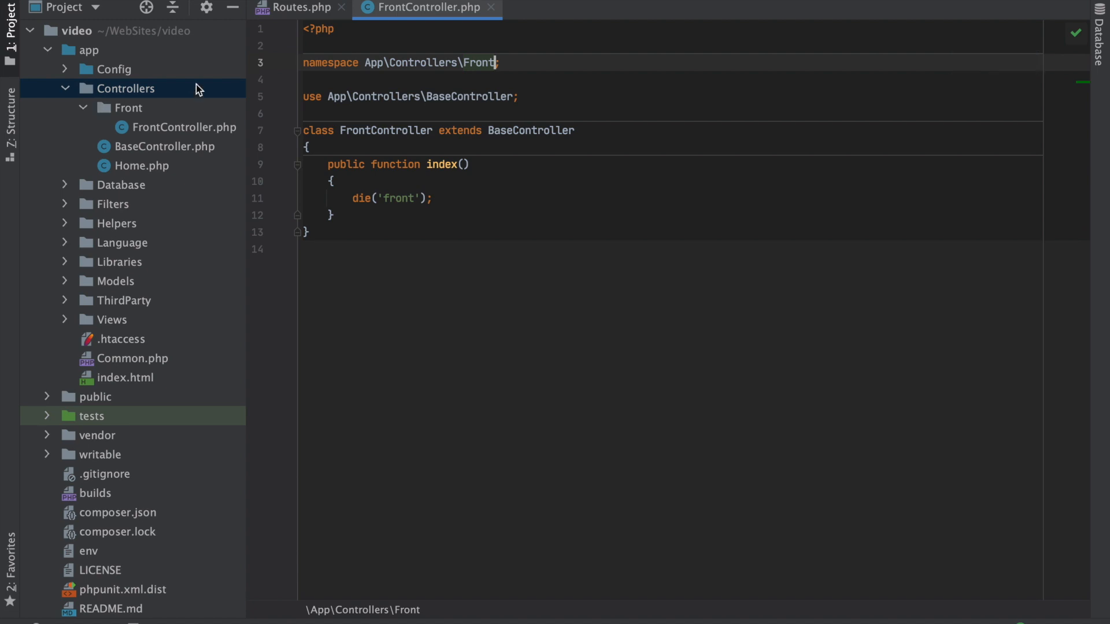
Update the '/' route in Routes.php to 'Front\FrontController::index'.
{"action": "left_click", "coordinate": [301, 7]}
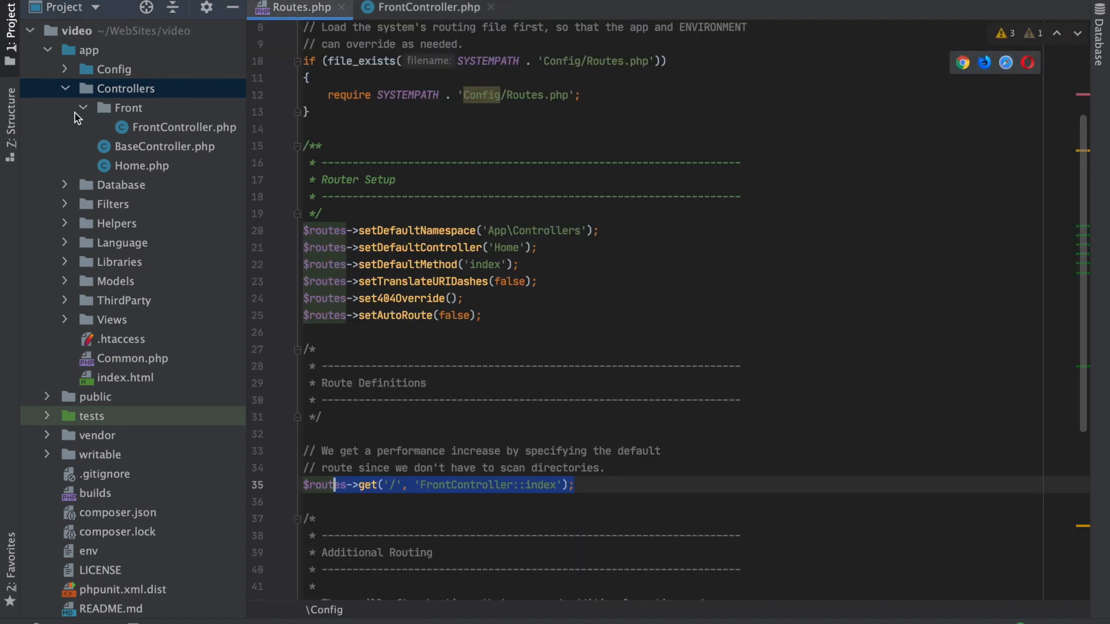
{"action": "mouse_move", "coordinate": [393, 363]}
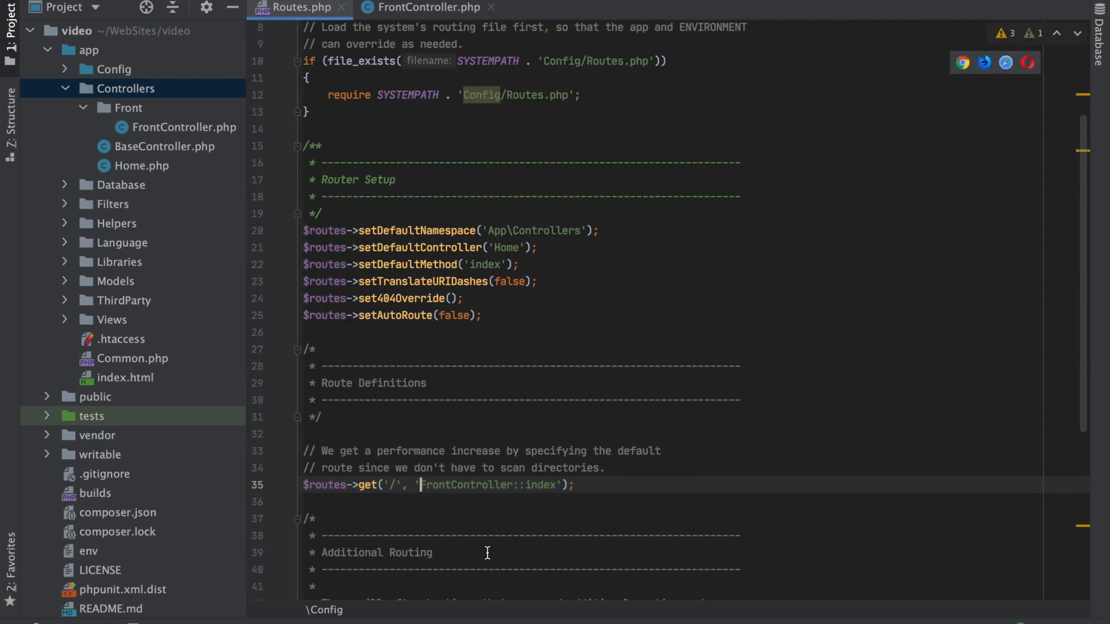
{"action": "type", "text": "Front\\"}
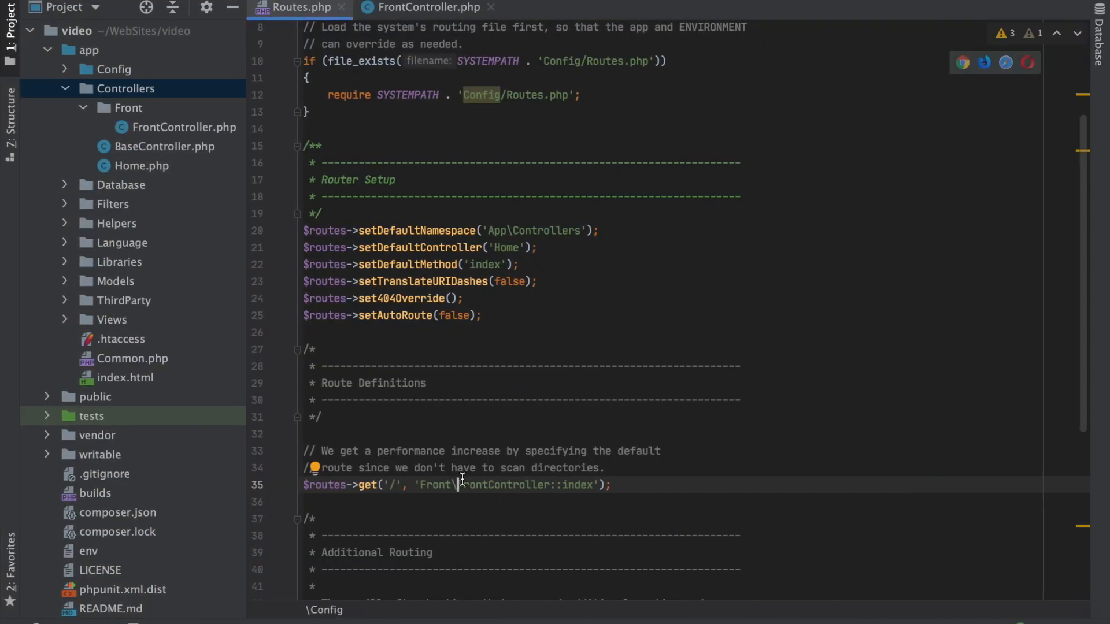
{"action": "mouse_move", "coordinate": [134, 120]}
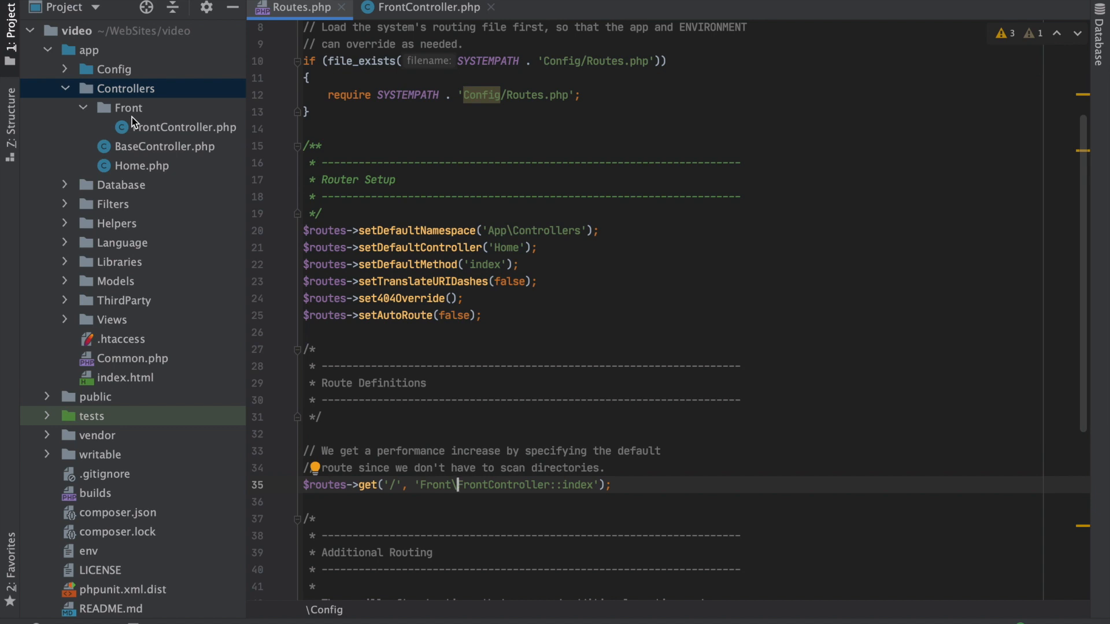
{"action": "mouse_move", "coordinate": [128, 113]}
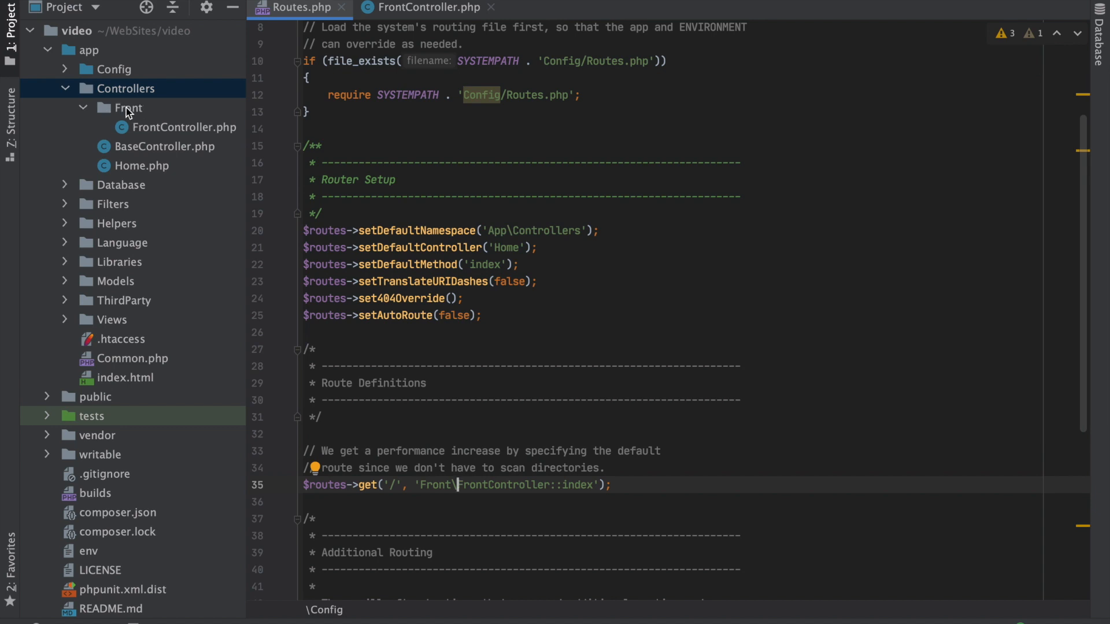
{"action": "mouse_move", "coordinate": [137, 113]}
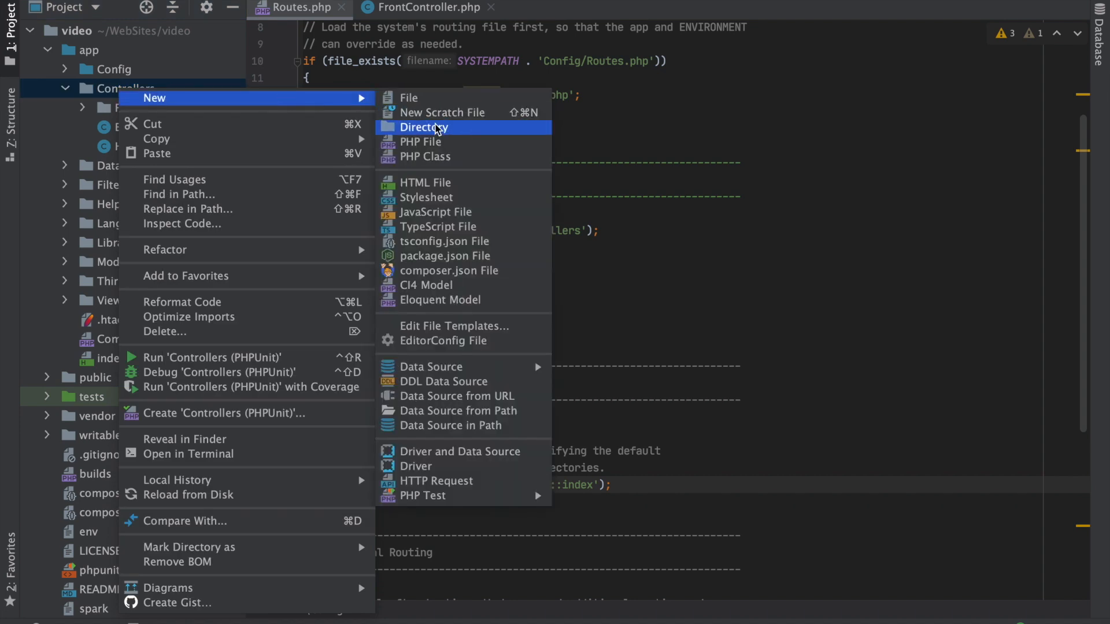
Create a Back directory under Controllers and open a terminal from it.
{"action": "left_click", "coordinate": [423, 127]}
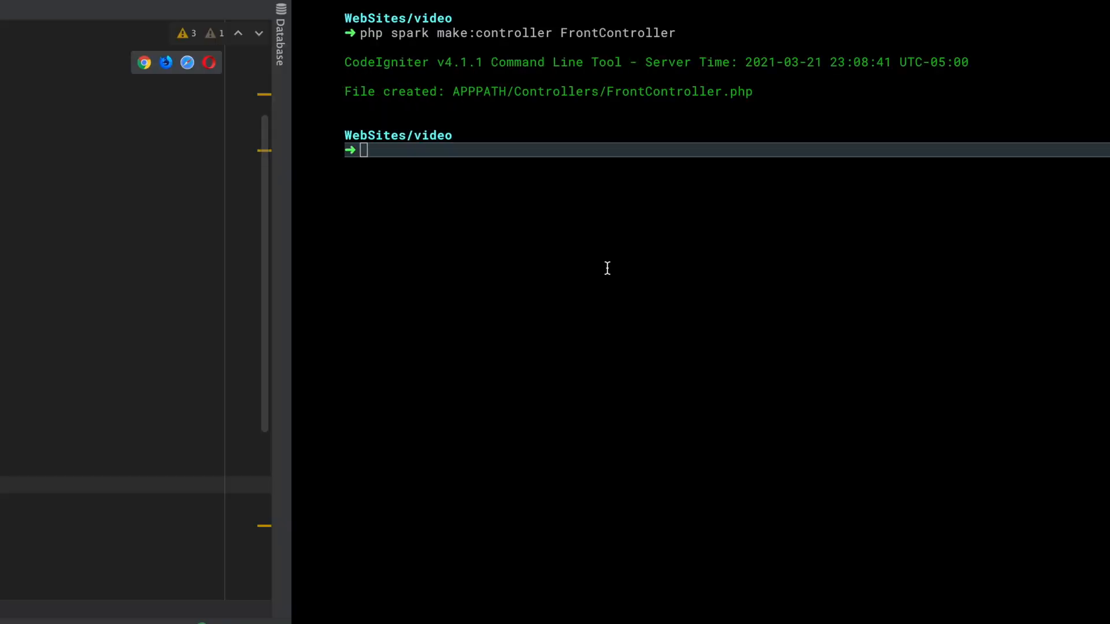
{"action": "right_click", "coordinate": [126, 108]}
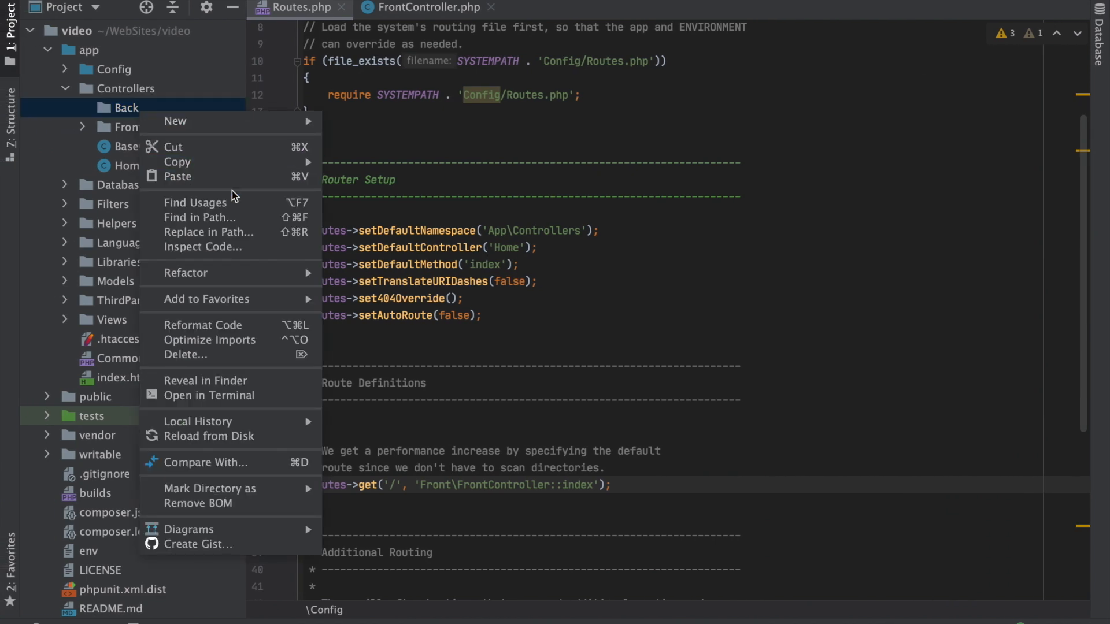
{"action": "left_click", "coordinate": [185, 355]}
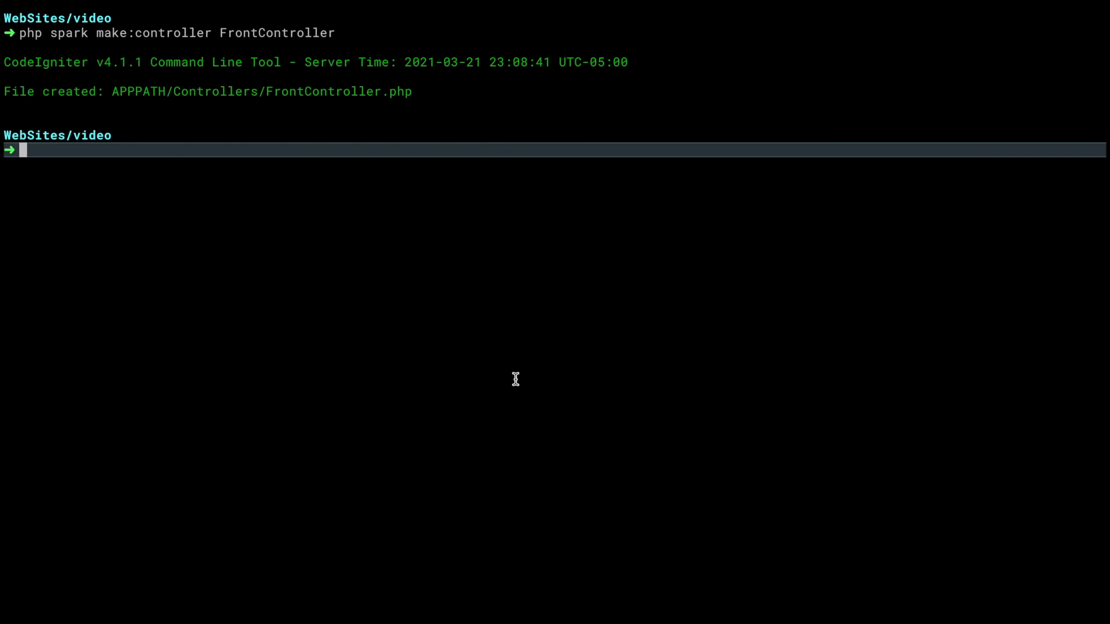
Run php spark make:controller Back/BackController and open the generated file.
{"action": "type", "text": "php spark make:controller Fron"}
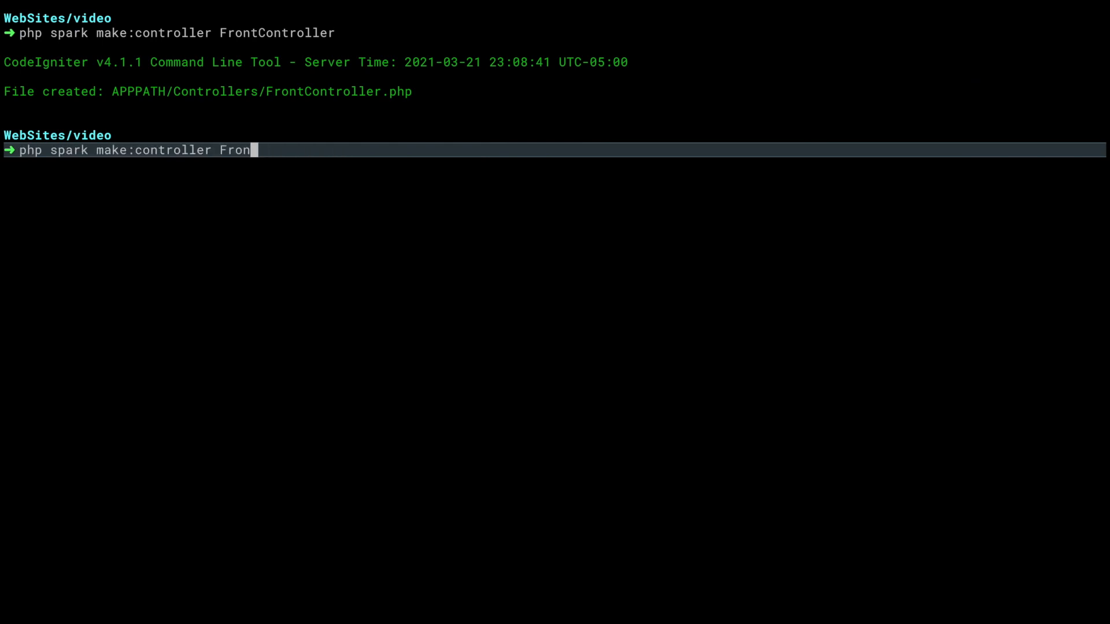
{"action": "key", "text": "backspace"}
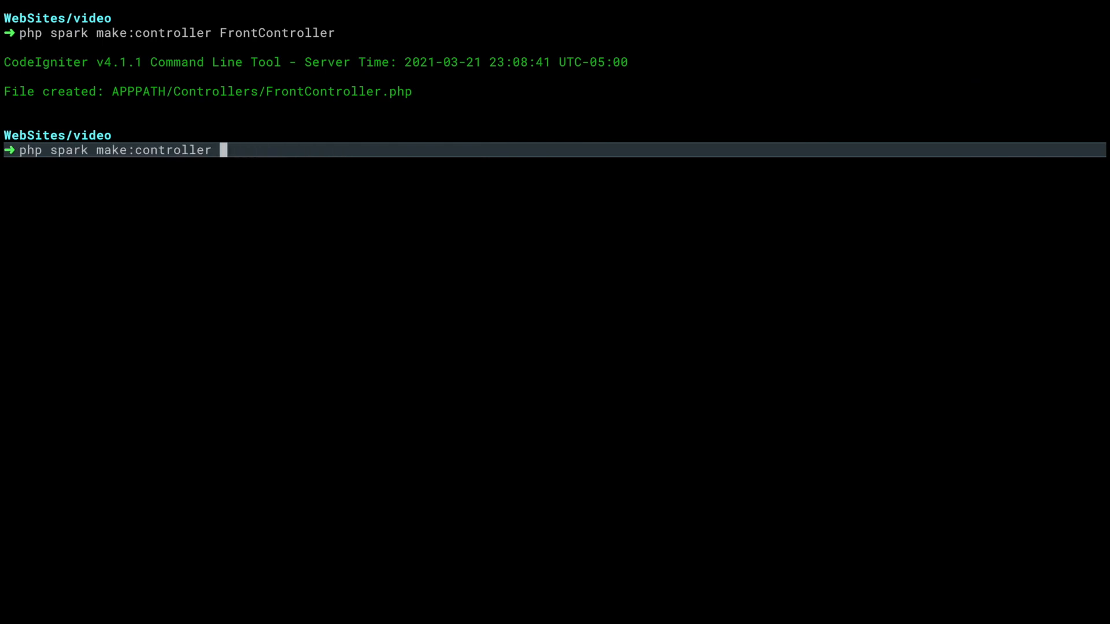
{"action": "type", "text": "B"}
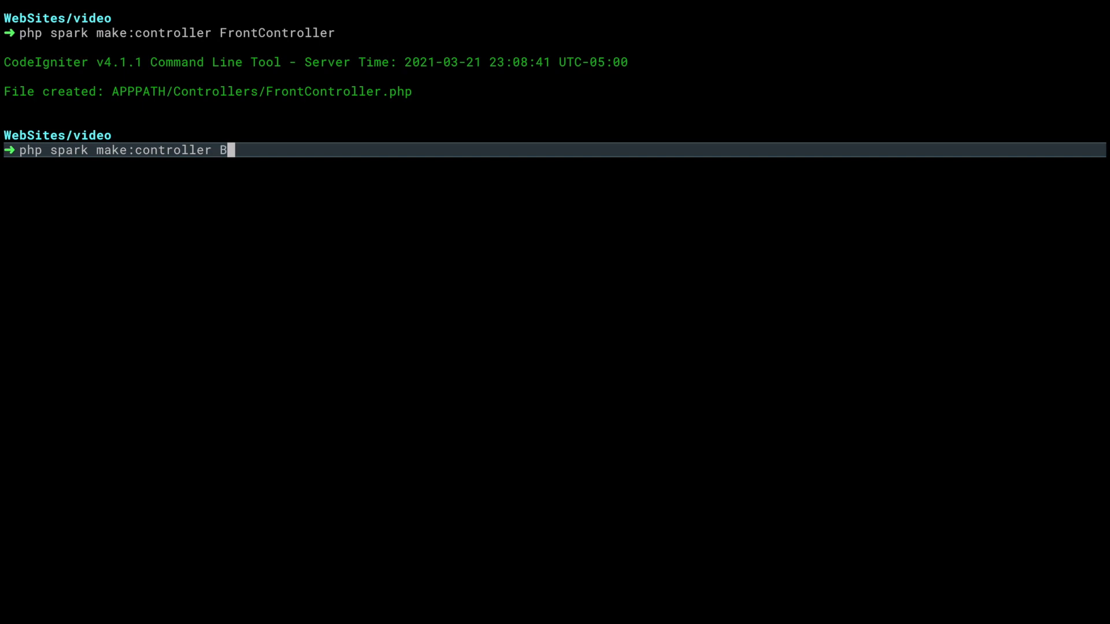
{"action": "type", "text": "ack/Ba"}
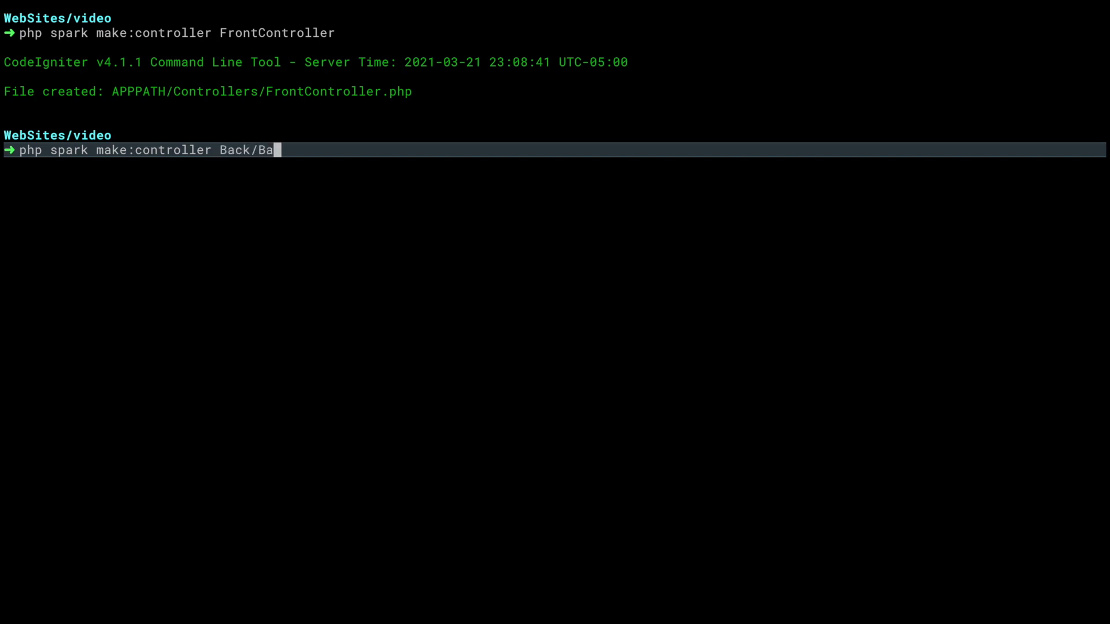
{"action": "type", "text": "ckController"}
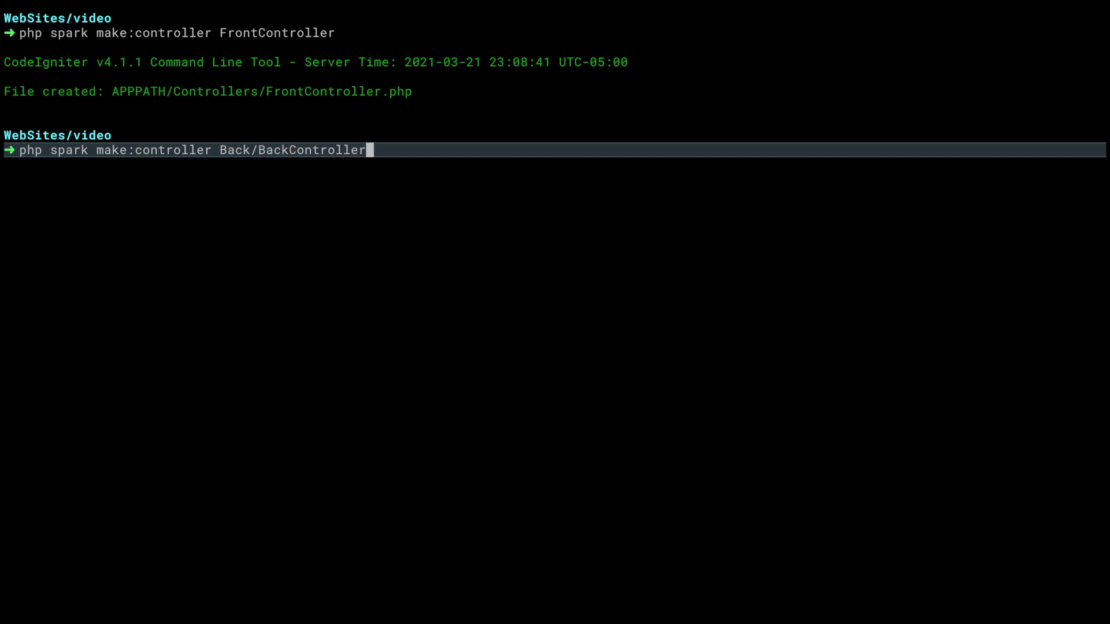
{"action": "key", "text": "Return"}
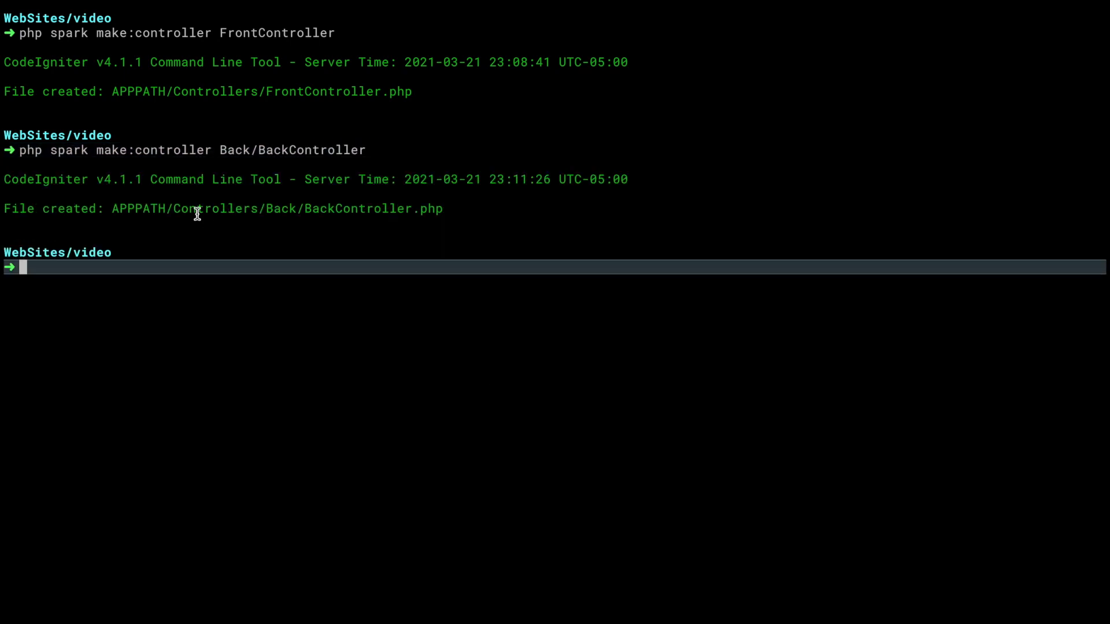
{"action": "double_click", "coordinate": [279, 208]}
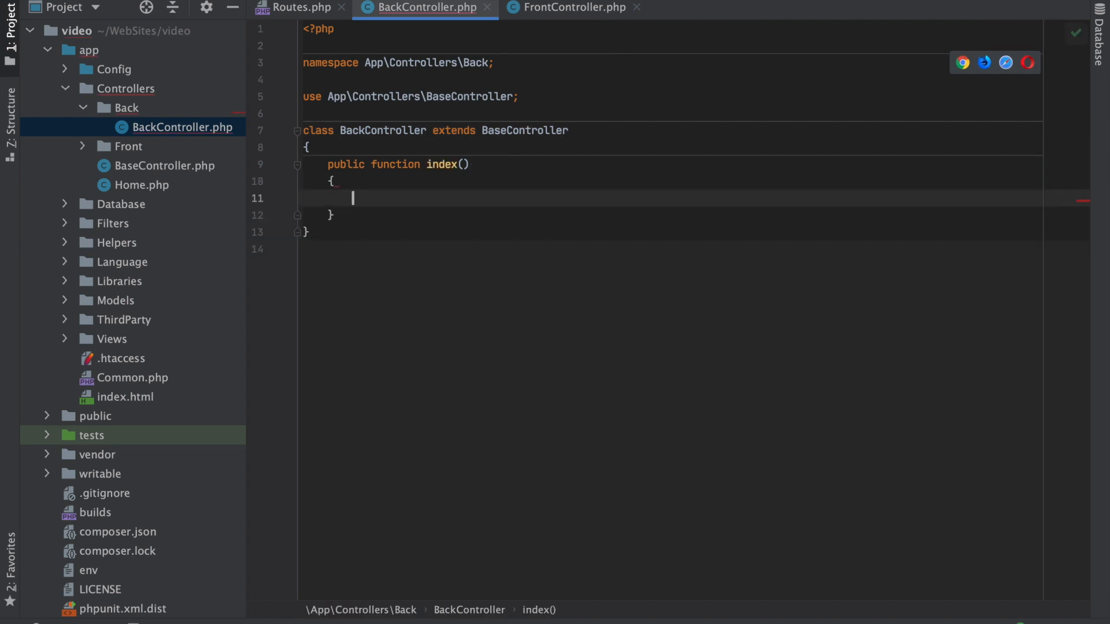
Add die('back'); inside BackController's index() method.
{"action": "type", "text": "die('back');"}
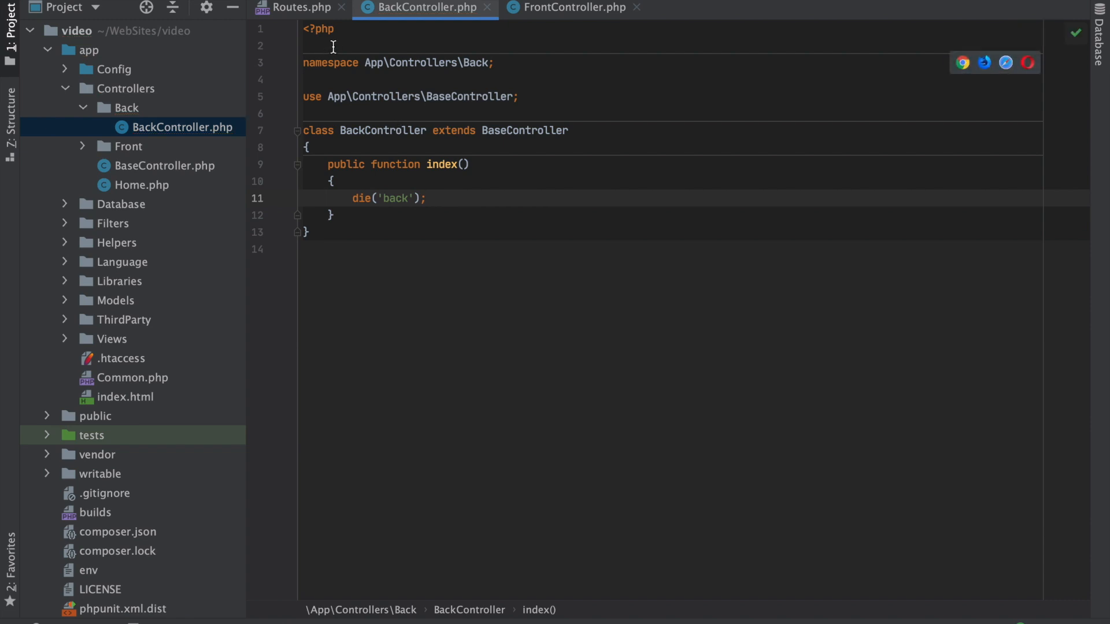
{"action": "mouse_move", "coordinate": [318, 21]}
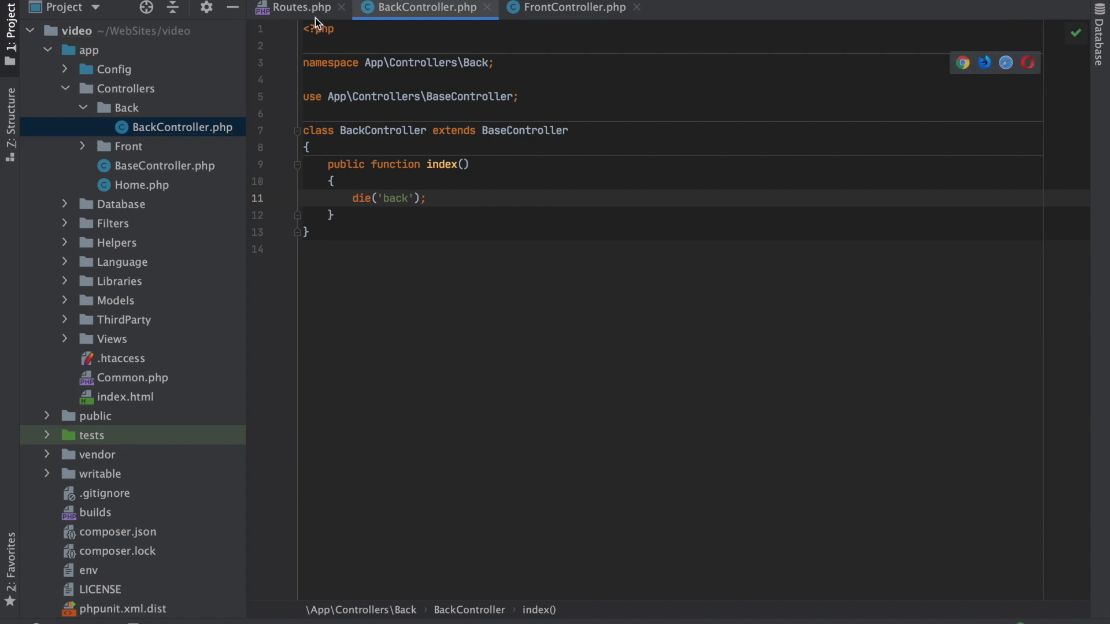
Add a '/admin' route in Routes.php mapped to 'Back\BackController::index'.
{"action": "left_click", "coordinate": [298, 8]}
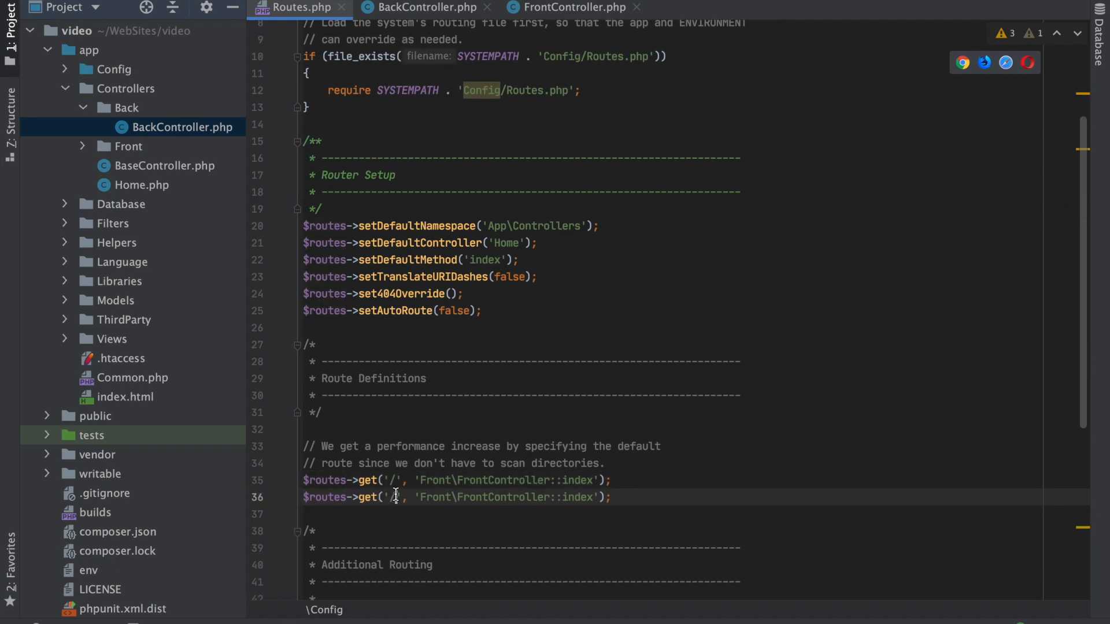
{"action": "type", "text": "admin"}
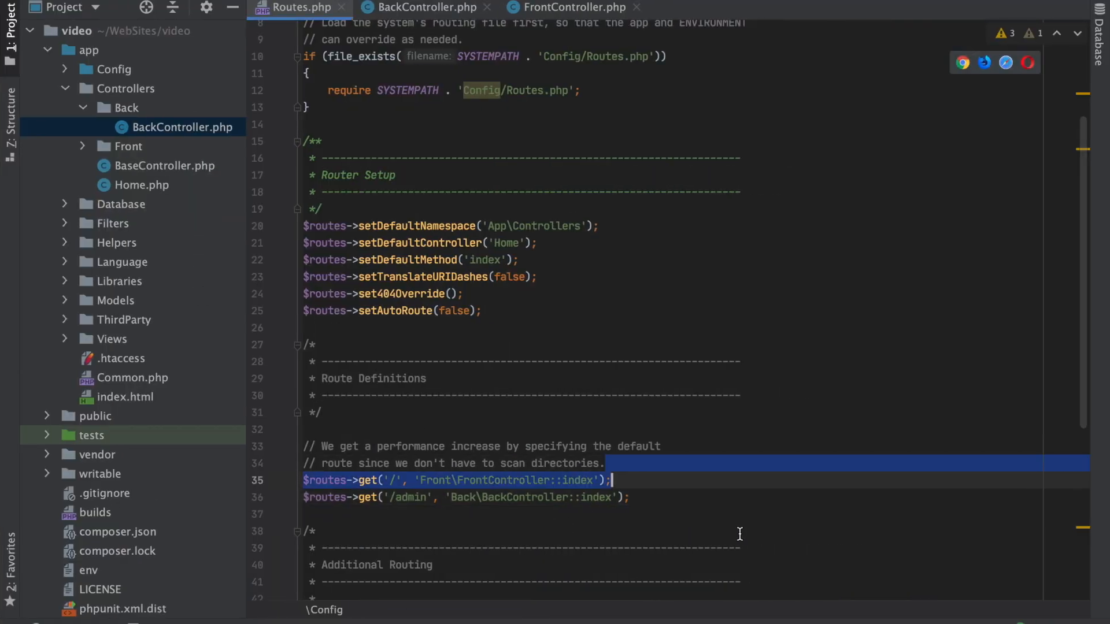
Write $routes->group('admin', function($routes) { }); above the /admin route.
{"action": "key", "text": "enter"}
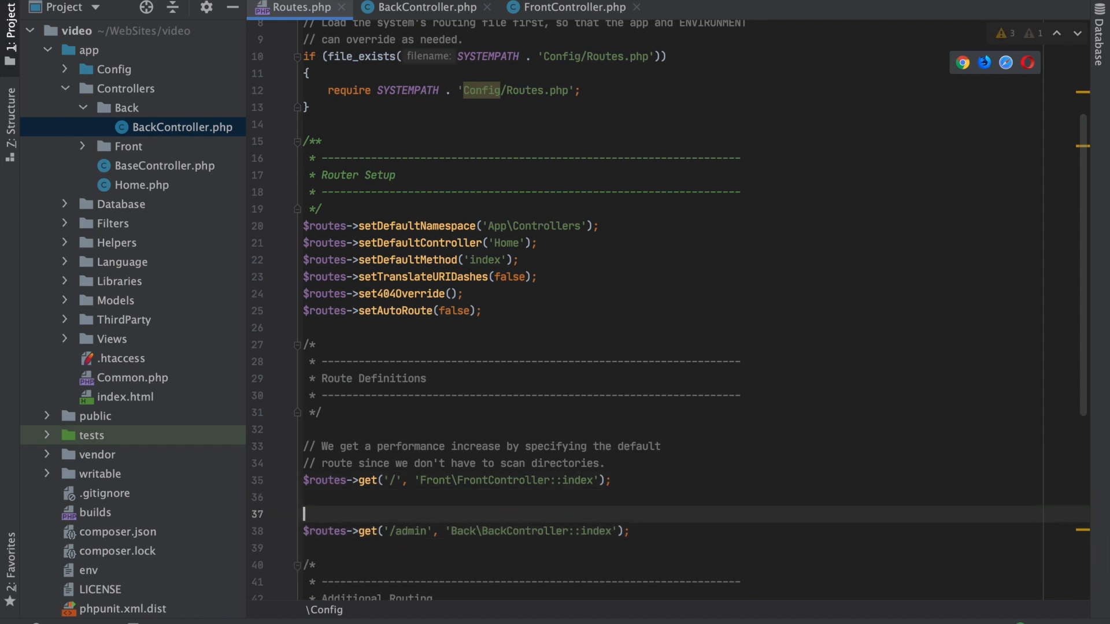
{"action": "type", "text": "$routes->group"}
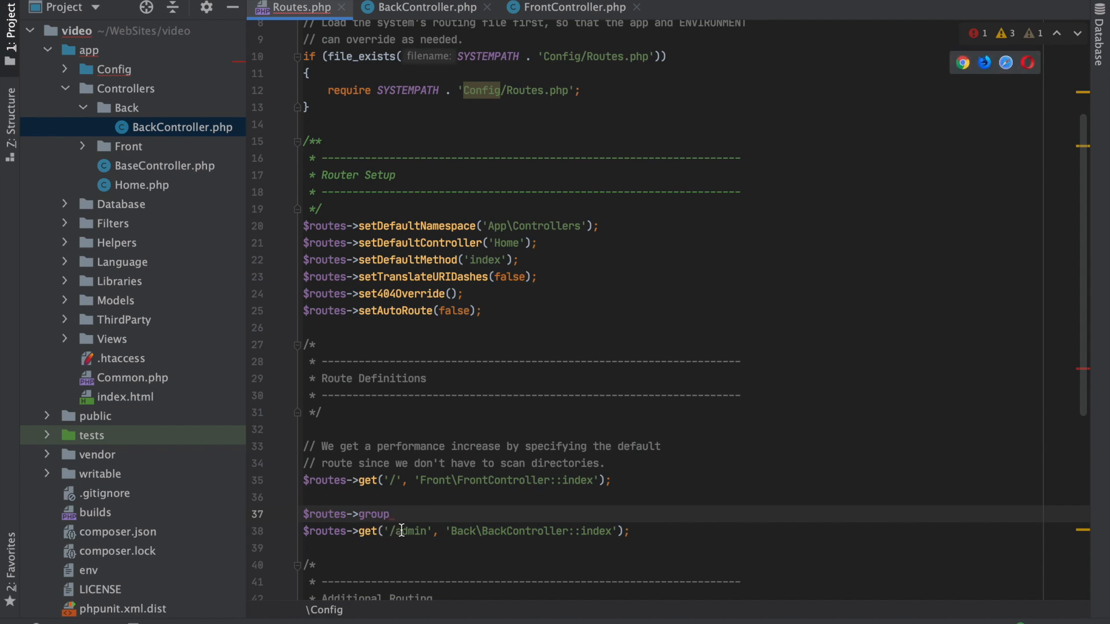
{"action": "type", "text": "()"}
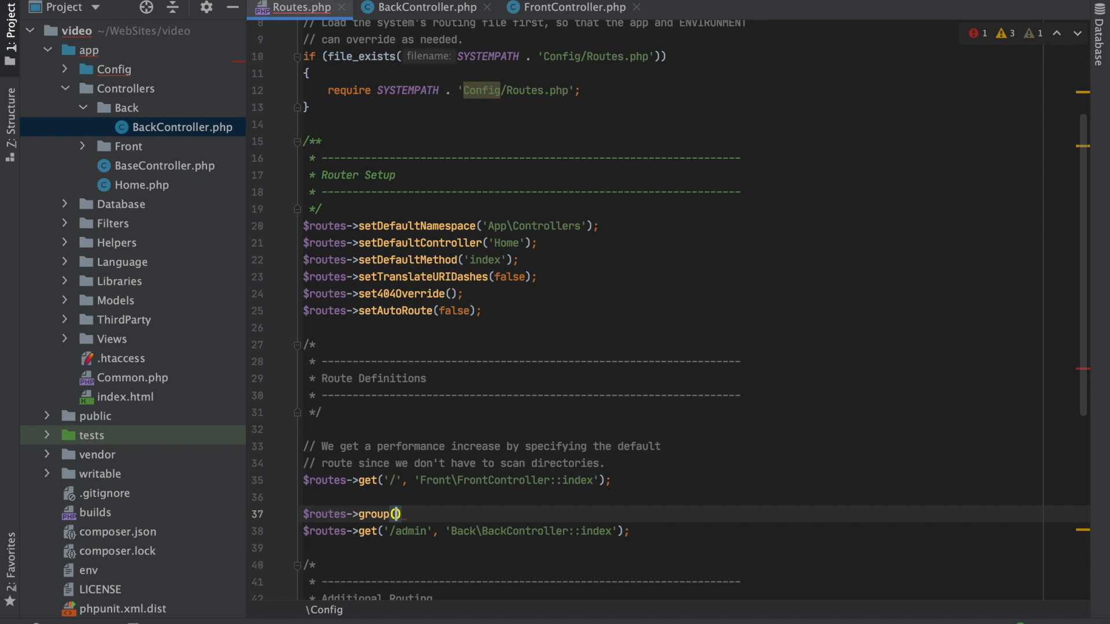
{"action": "type", "text": "'admin'"}
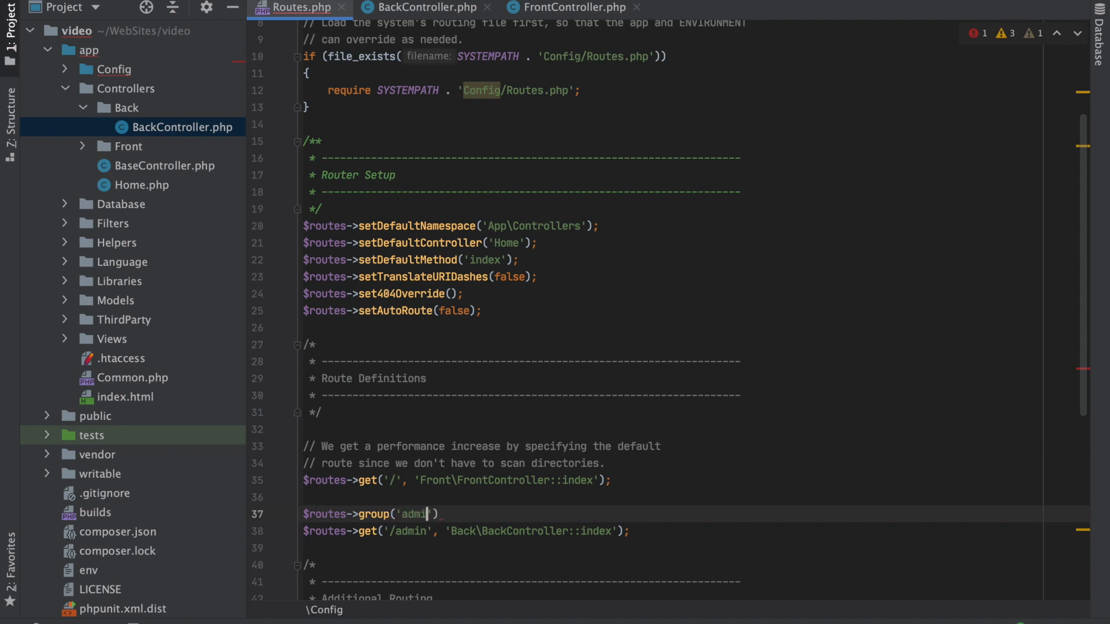
{"action": "type", "text": "n"}
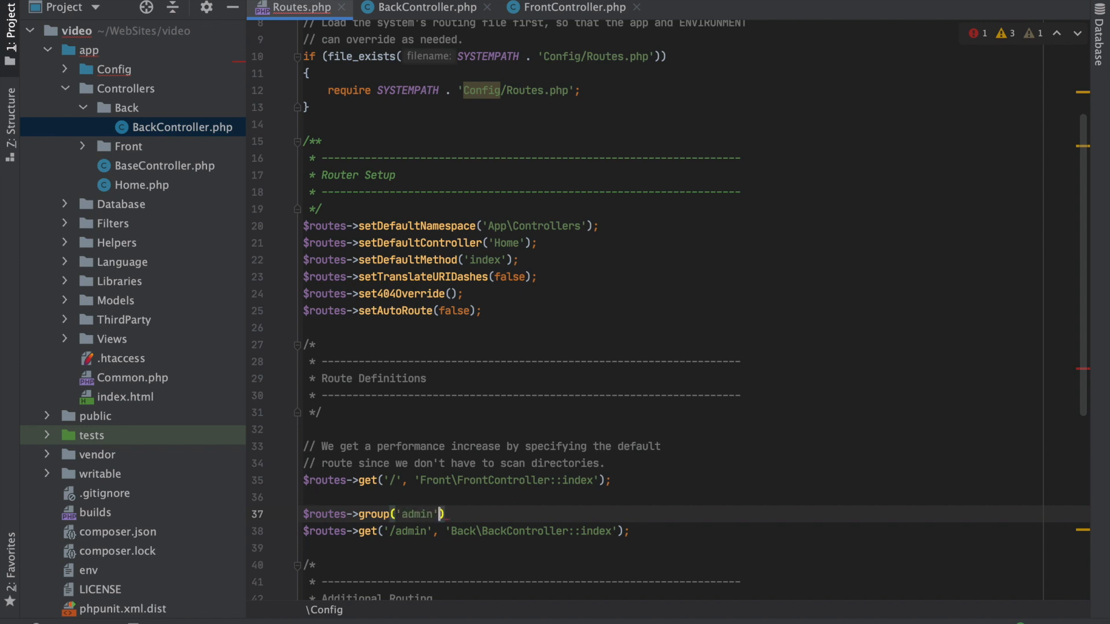
{"action": "type", "text": ", function($routes"}
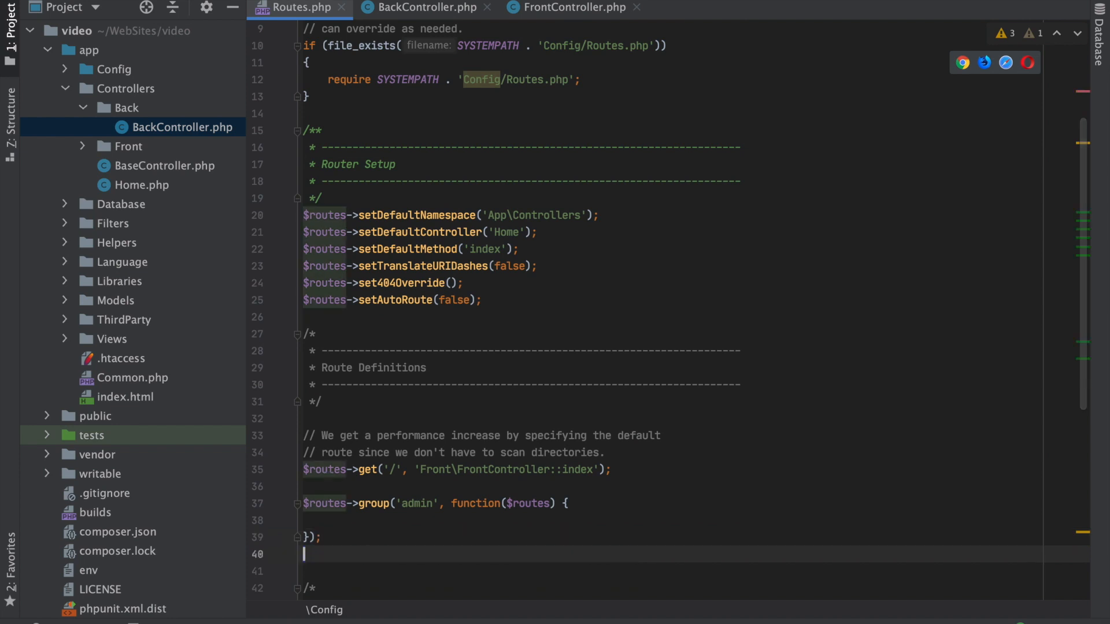
Move the BackController::index route into the admin group with a ['namespace' => 'Back'] options array.
{"action": "type", "text": "$routes->get('/admin', 'Back\\BackController::index');"}
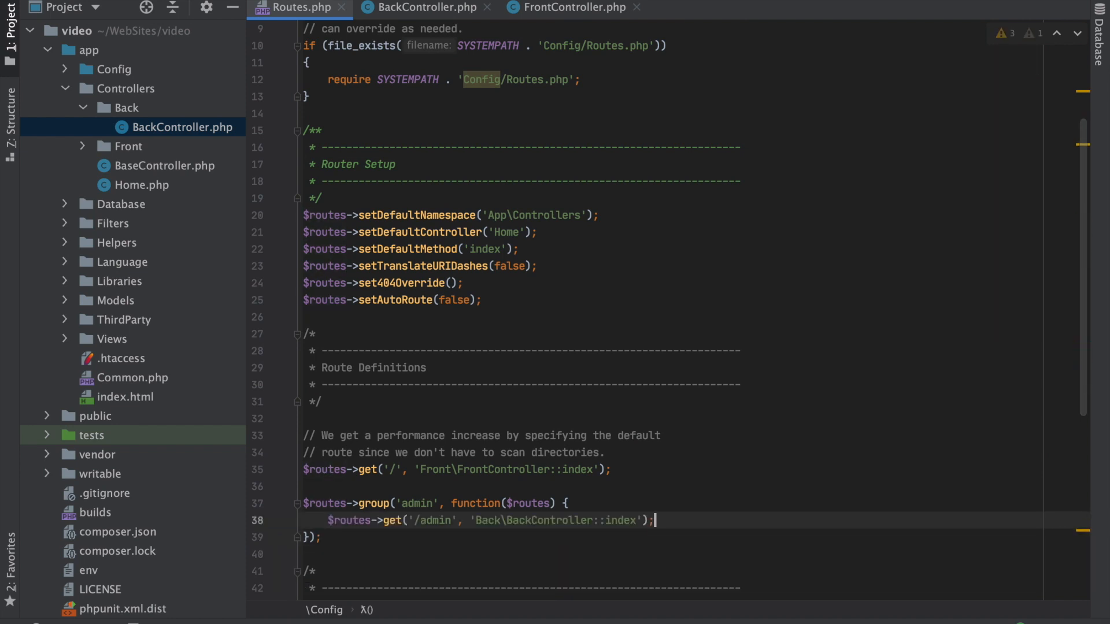
{"action": "double_click", "coordinate": [435, 520]}
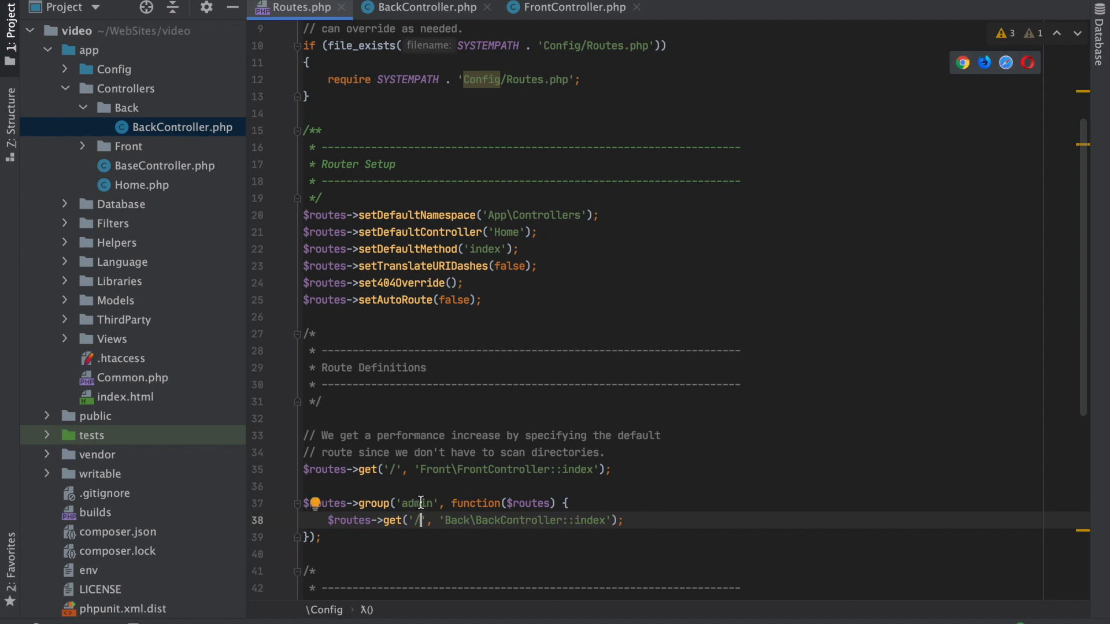
{"action": "mouse_move", "coordinate": [496, 509]}
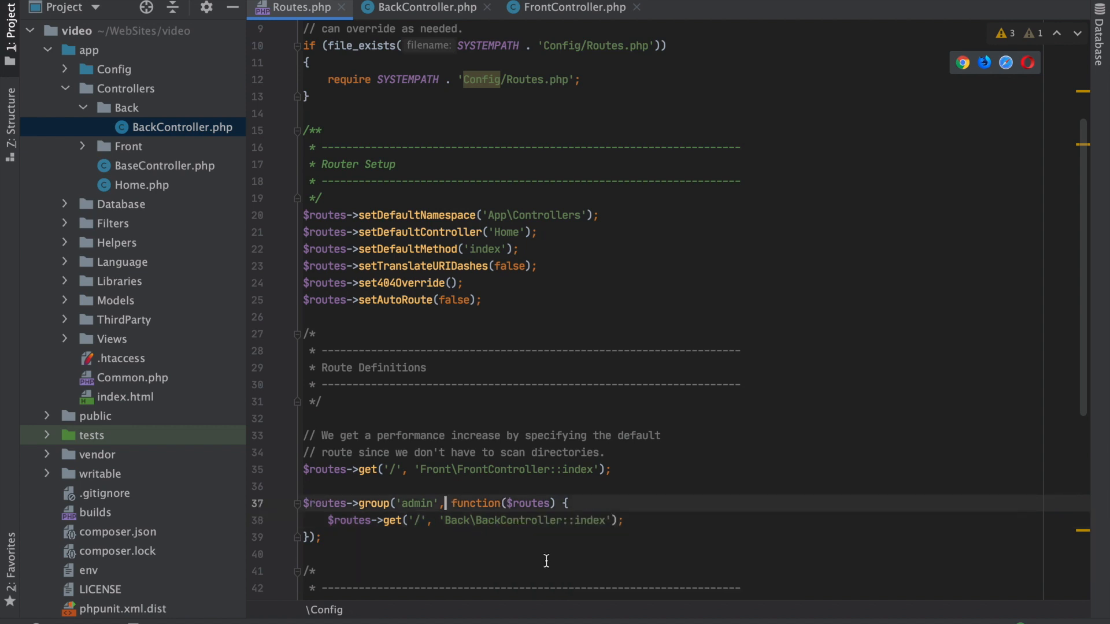
{"action": "type", "text": "[]"}
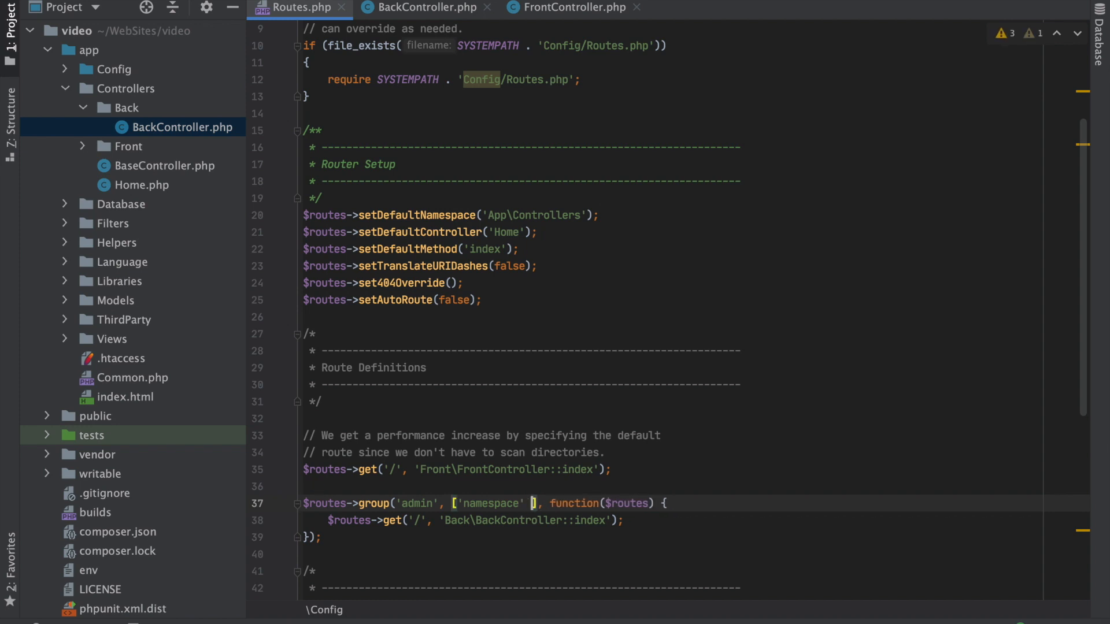
{"action": "type", "text": "=> 'Back'"}
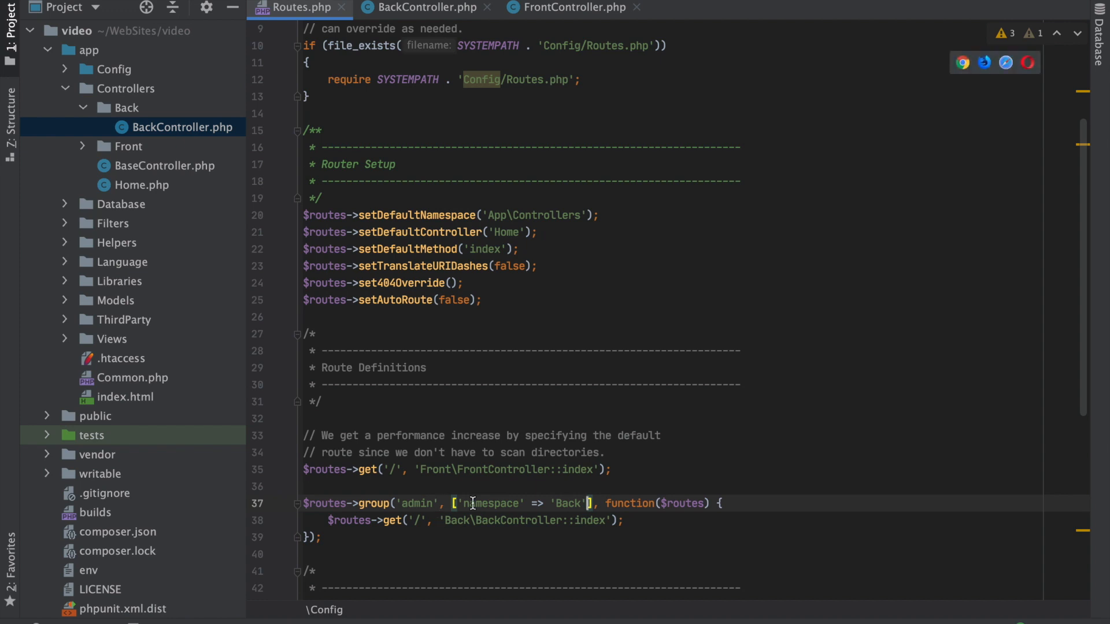
{"action": "mouse_move", "coordinate": [598, 454]}
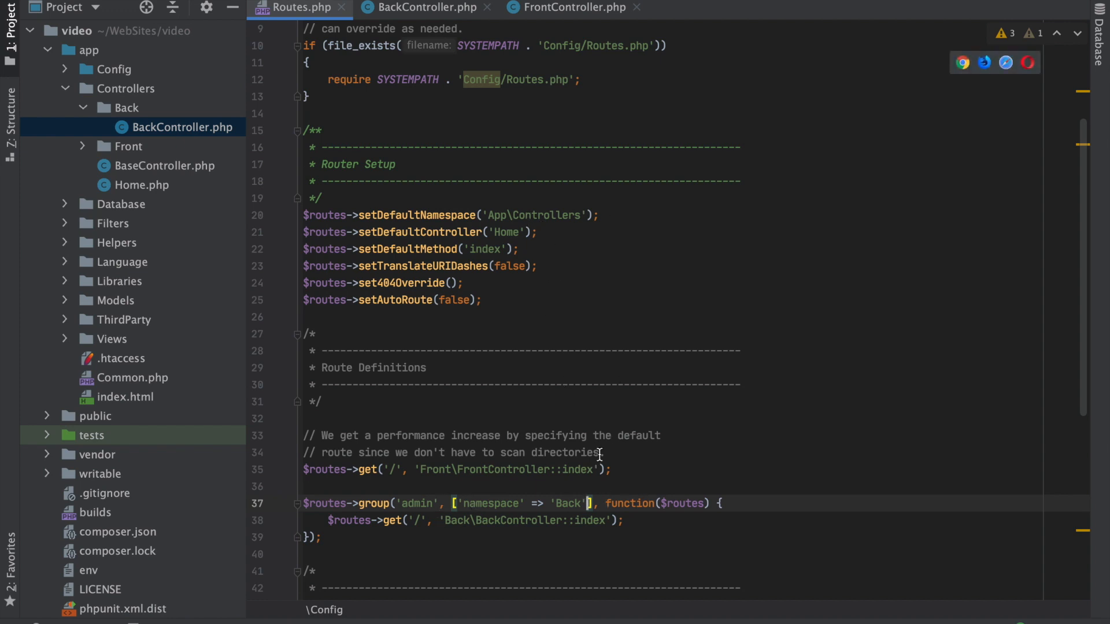
{"action": "mouse_move", "coordinate": [586, 524]}
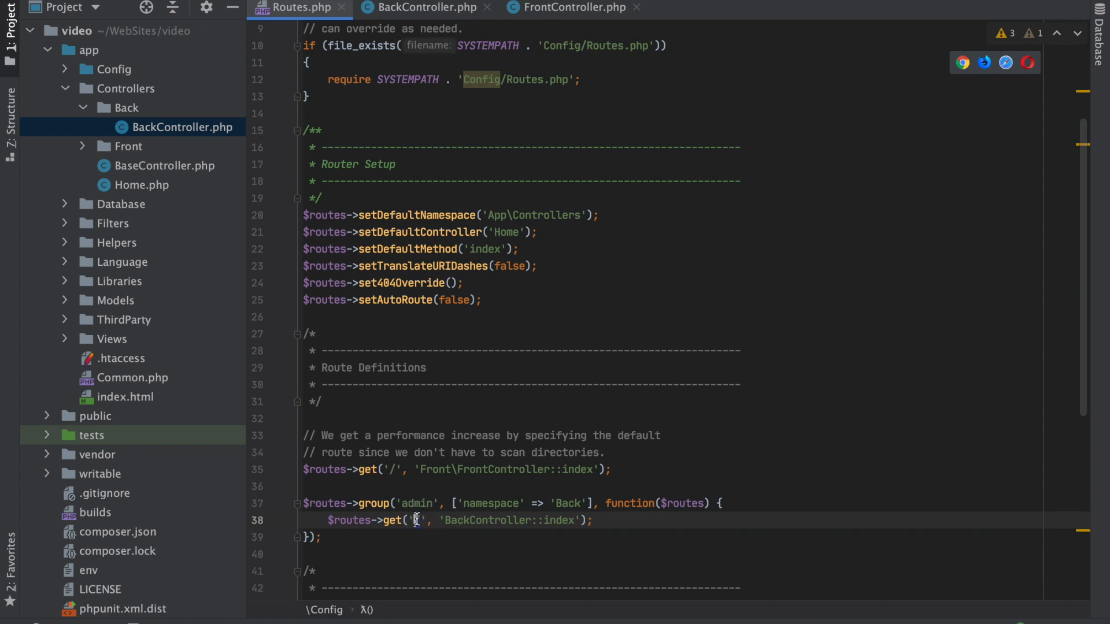
Keep the group route on '/' and set the namespace to 'App\Controllers\Back'.
{"action": "type", "text": "/"}
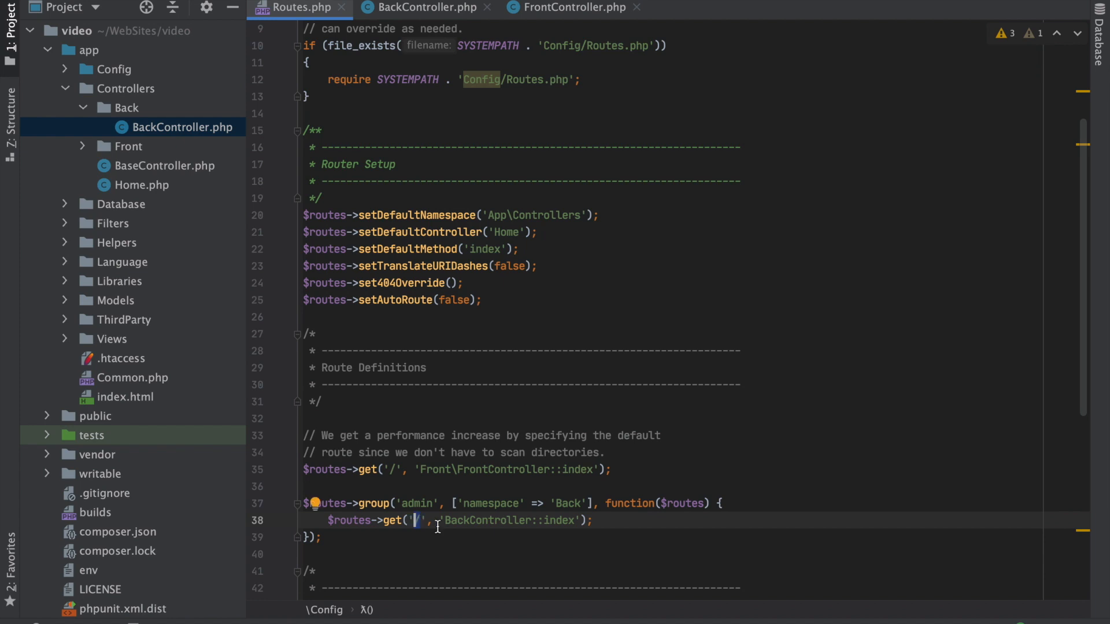
{"action": "type", "text": "users"}
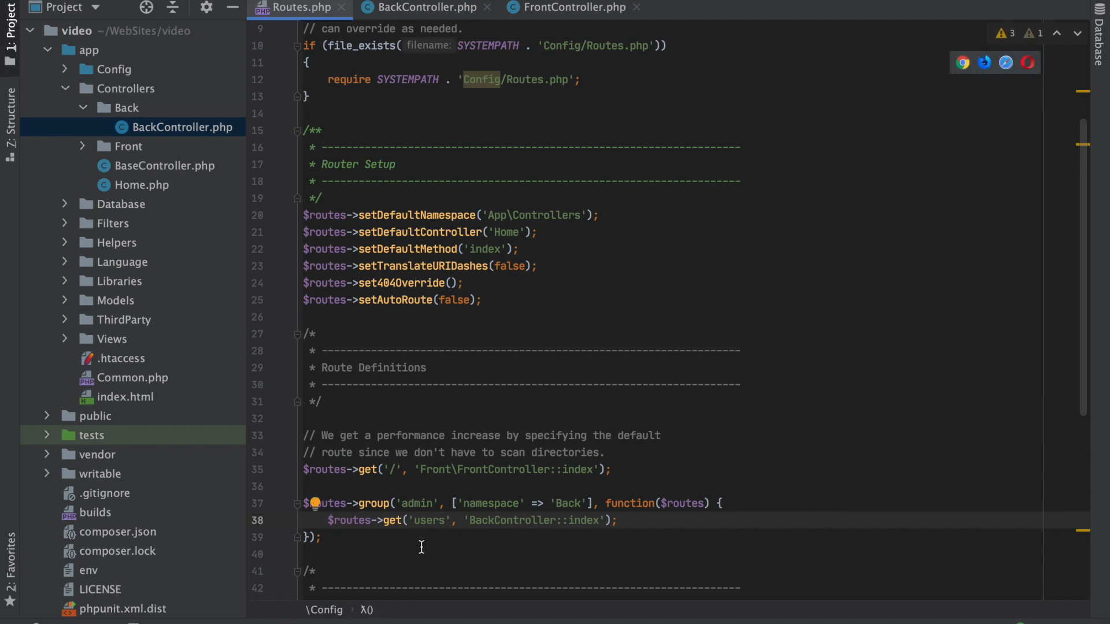
{"action": "mouse_move", "coordinate": [424, 536]}
{"action": "type", "text": "App\\"}
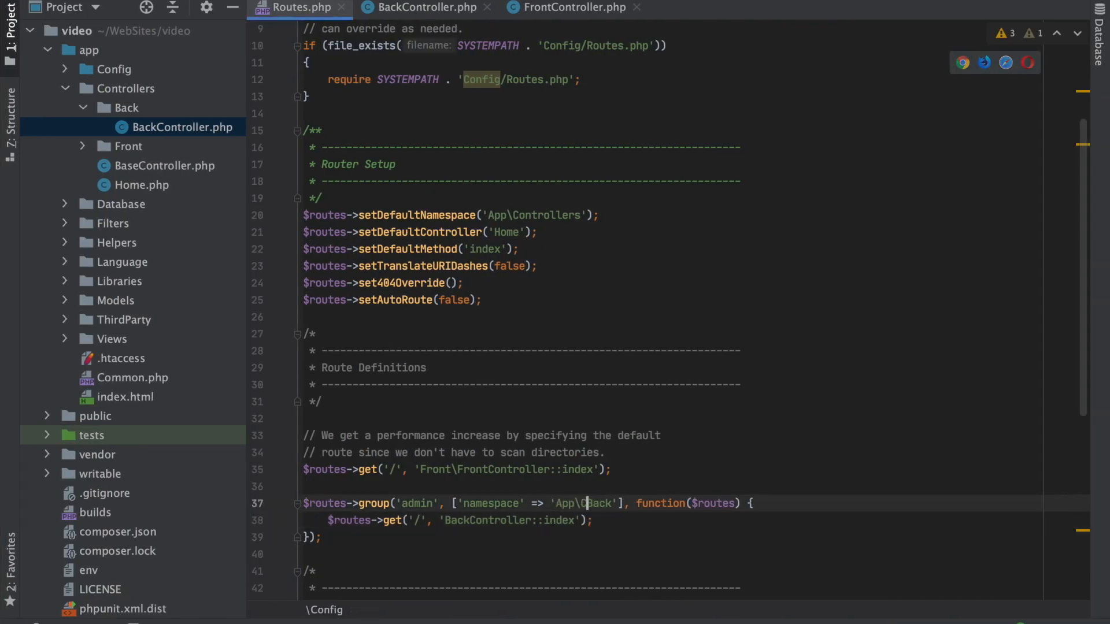
{"action": "type", "text": "Controllers\\"}
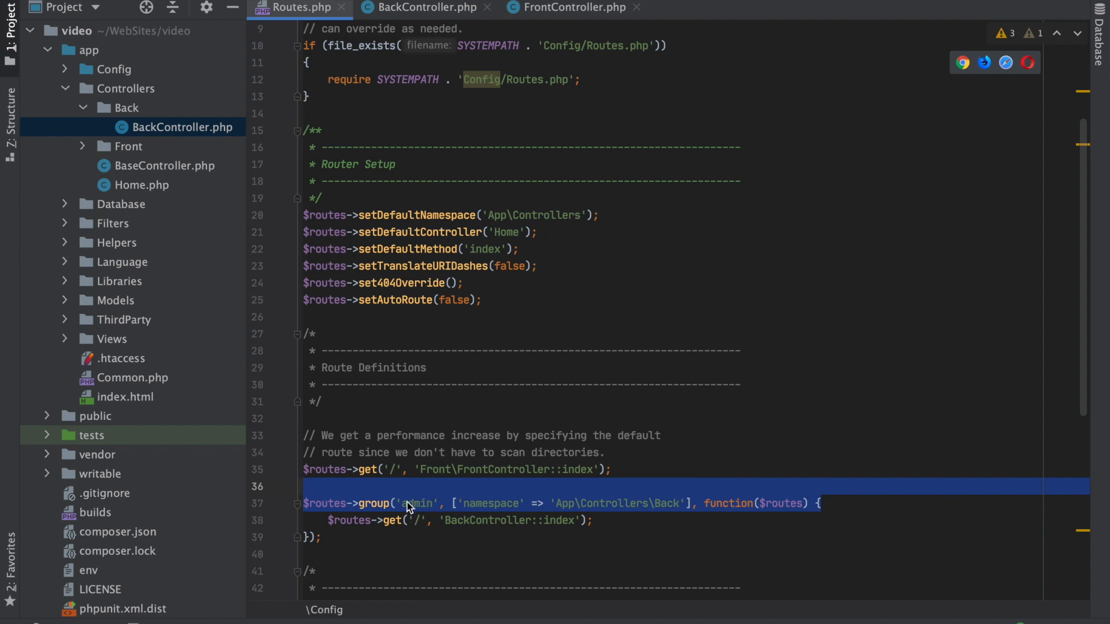
Open composer.json from the Project tool window to view its PSR-4 autoload mapping.
{"action": "left_click", "coordinate": [410, 502]}
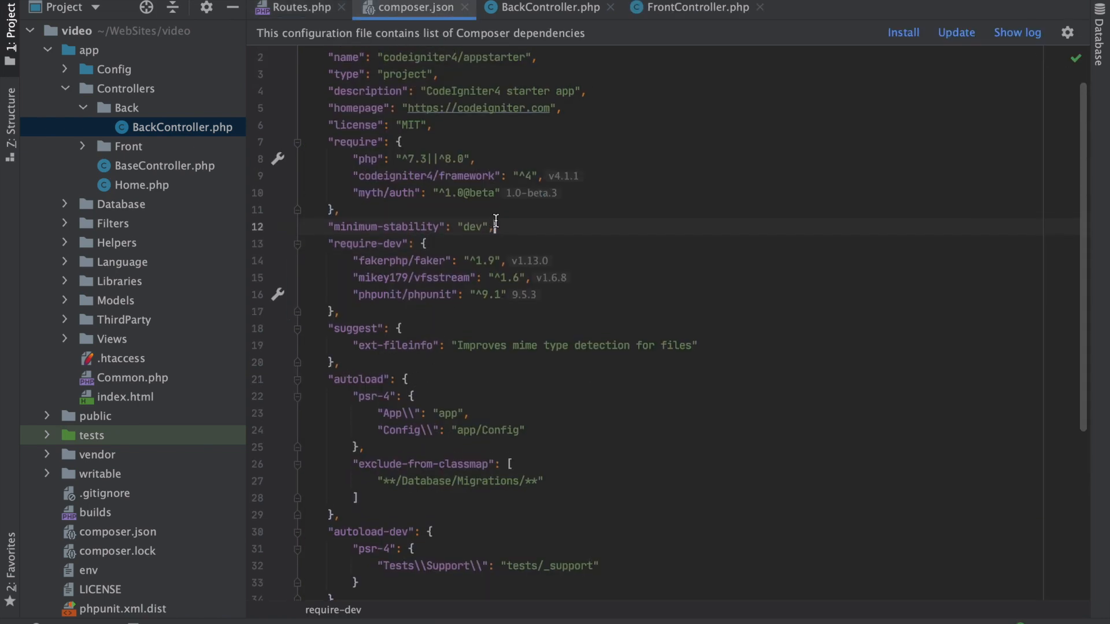
Scroll up through composer.json to review its settings.
{"action": "scroll", "scroll_direction": "up", "scroll_amount": 3}
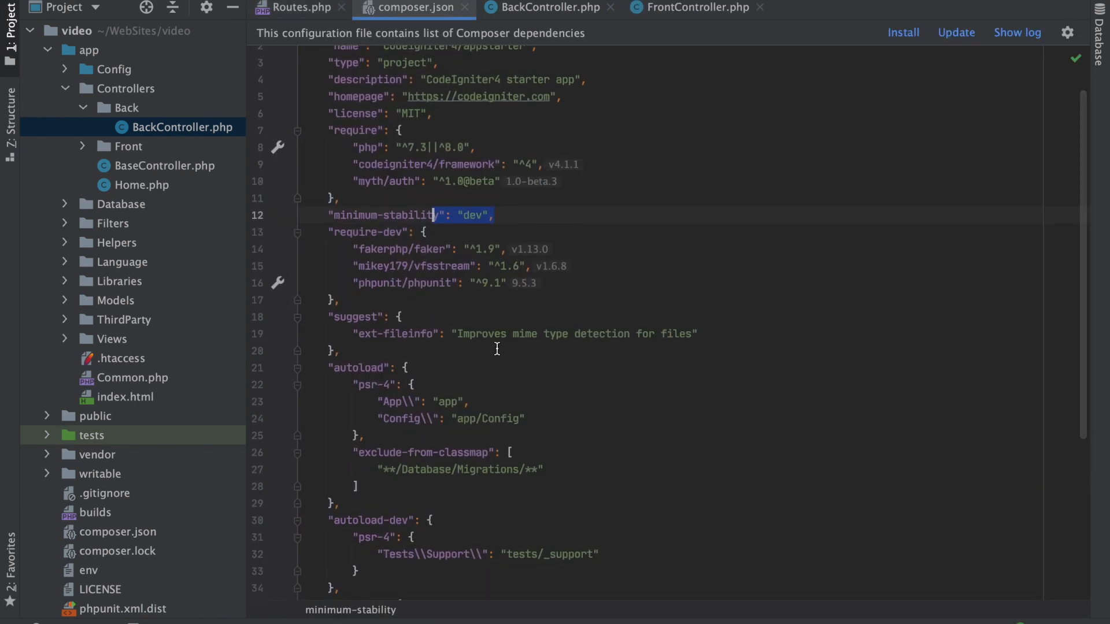
{"action": "mouse_move", "coordinate": [500, 184]}
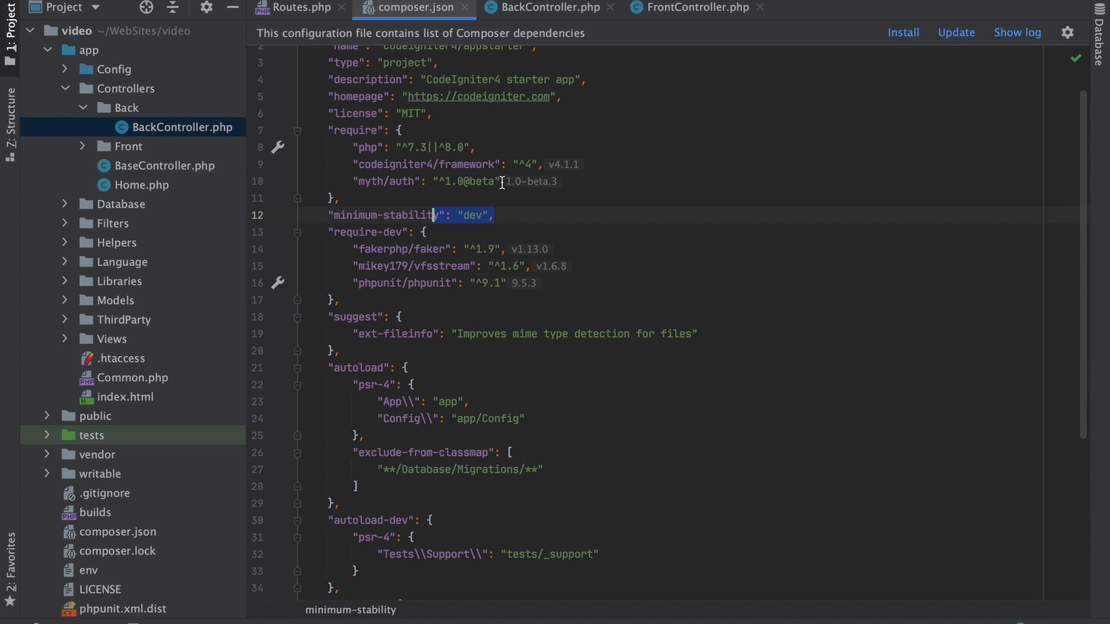
{"action": "mouse_move", "coordinate": [570, 189]}
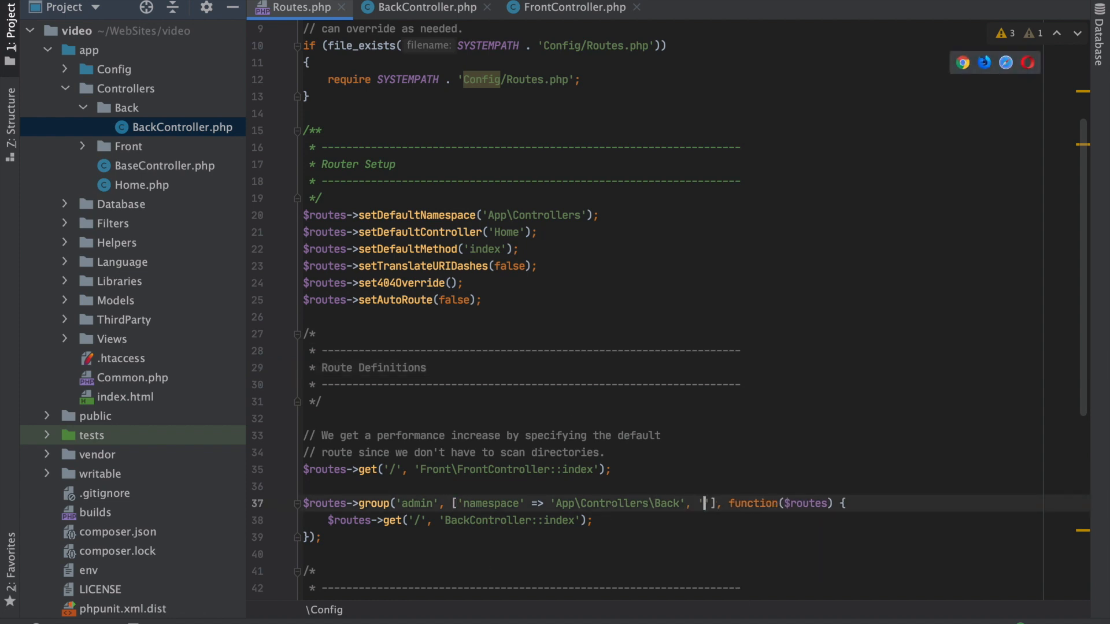
Add 'filter' => 'role:admin' to the admin group's options array.
{"action": "type", "text": "filter' =>"}
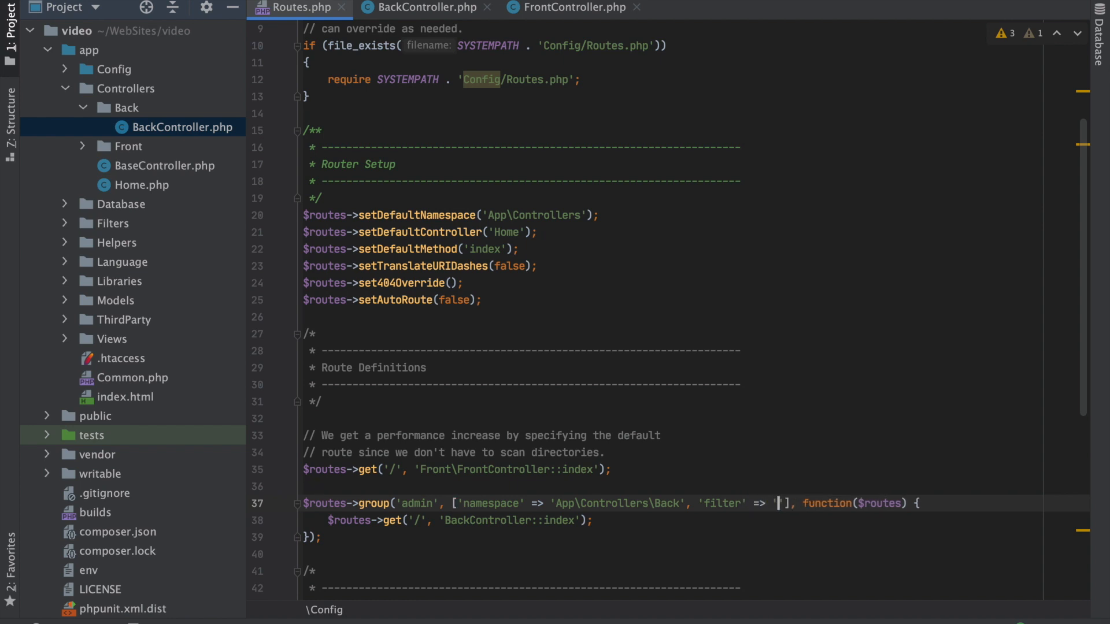
{"action": "type", "text": "role:admin"}
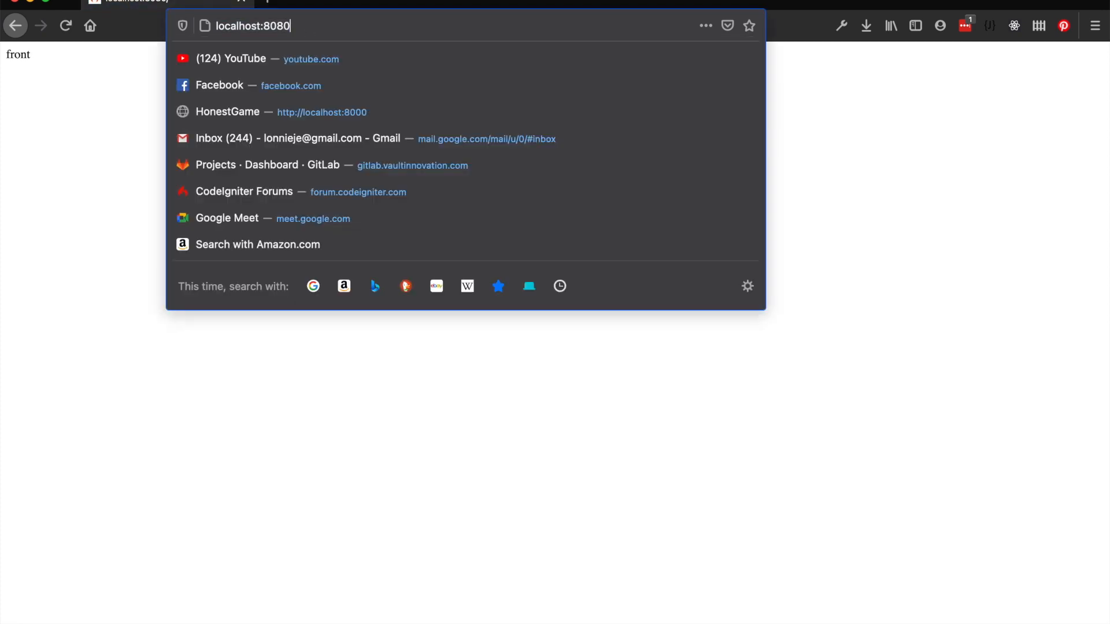
Load localhost:8080/admin in Firefox and scroll through the RoleFilter error page.
{"action": "key", "text": "Return"}
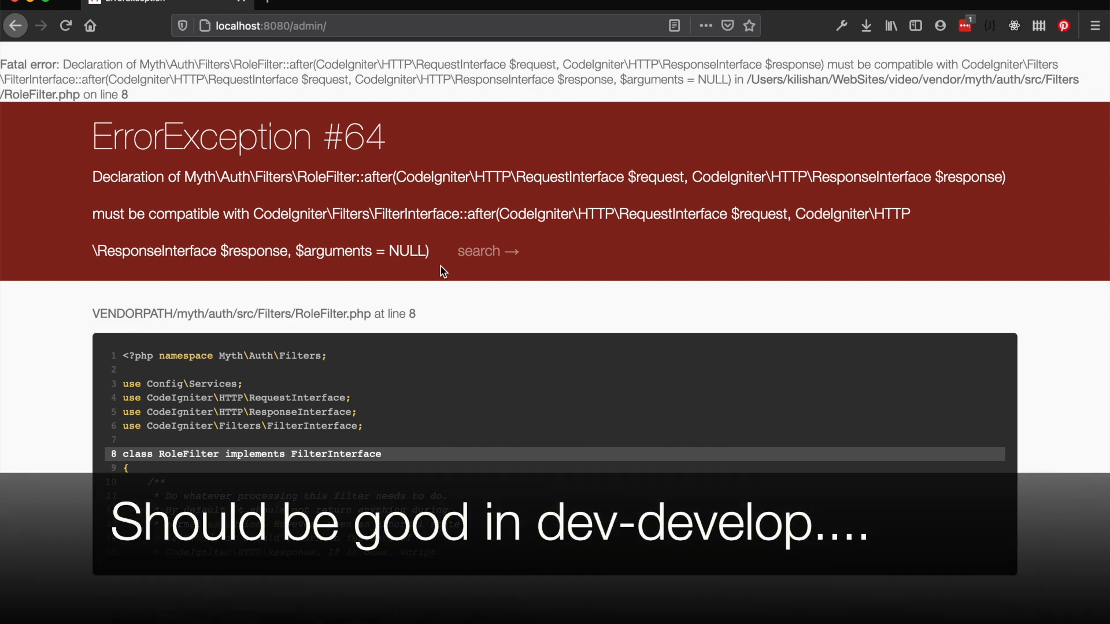
{"action": "scroll", "scroll_direction": "down", "scroll_amount": 3}
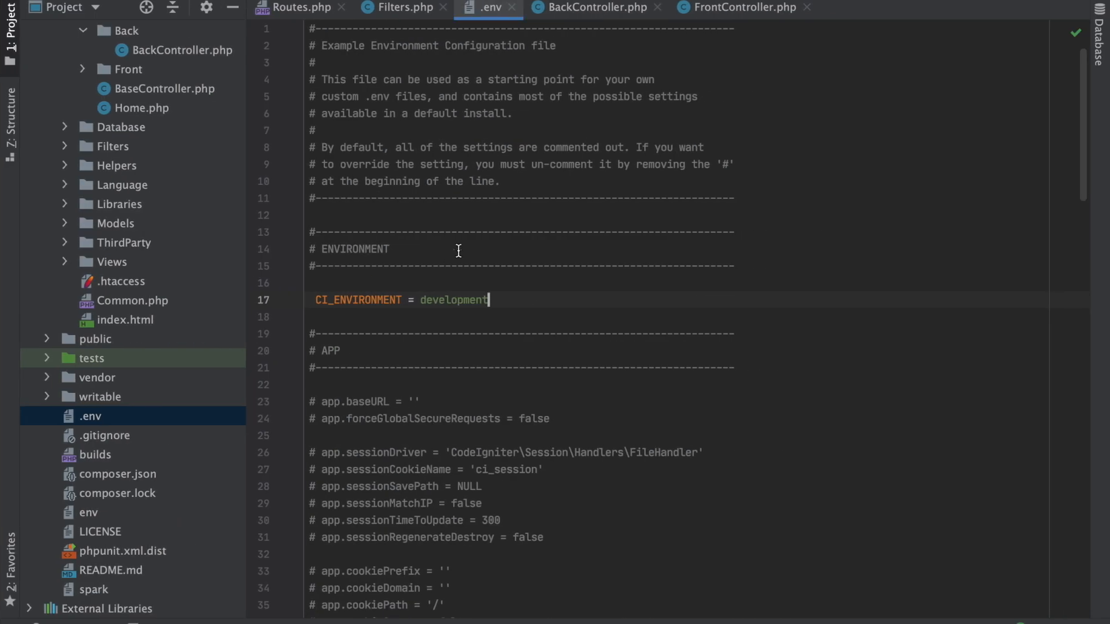
Check the $aliases array in Filters.php, then set the admin group filter to 'role:admin,superadmin'.
{"action": "left_click", "coordinate": [400, 7]}
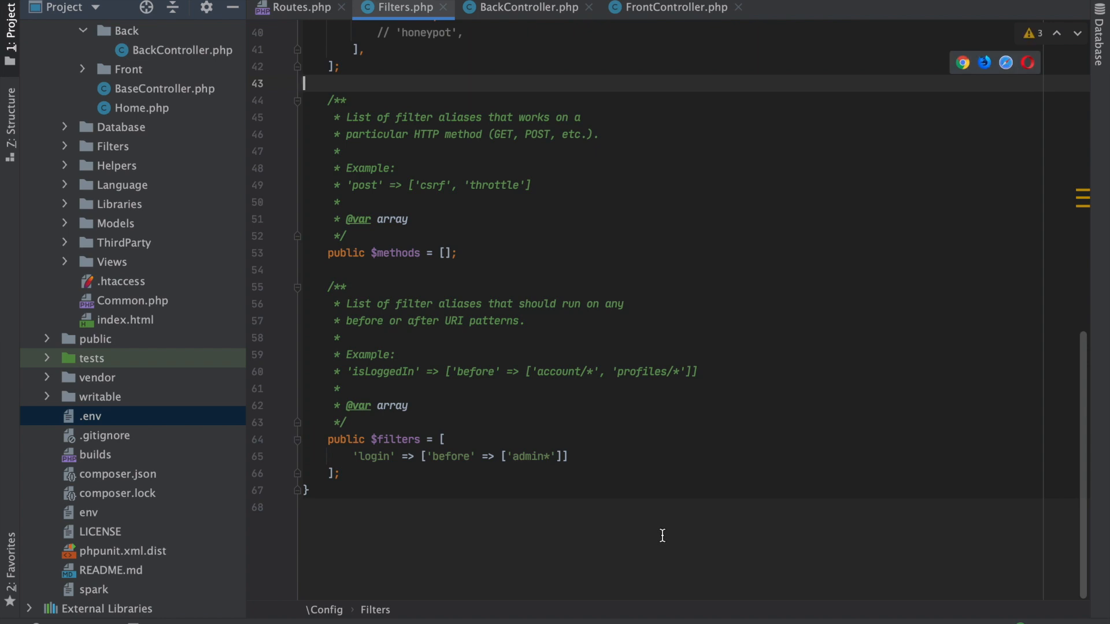
{"action": "mouse_move", "coordinate": [662, 461]}
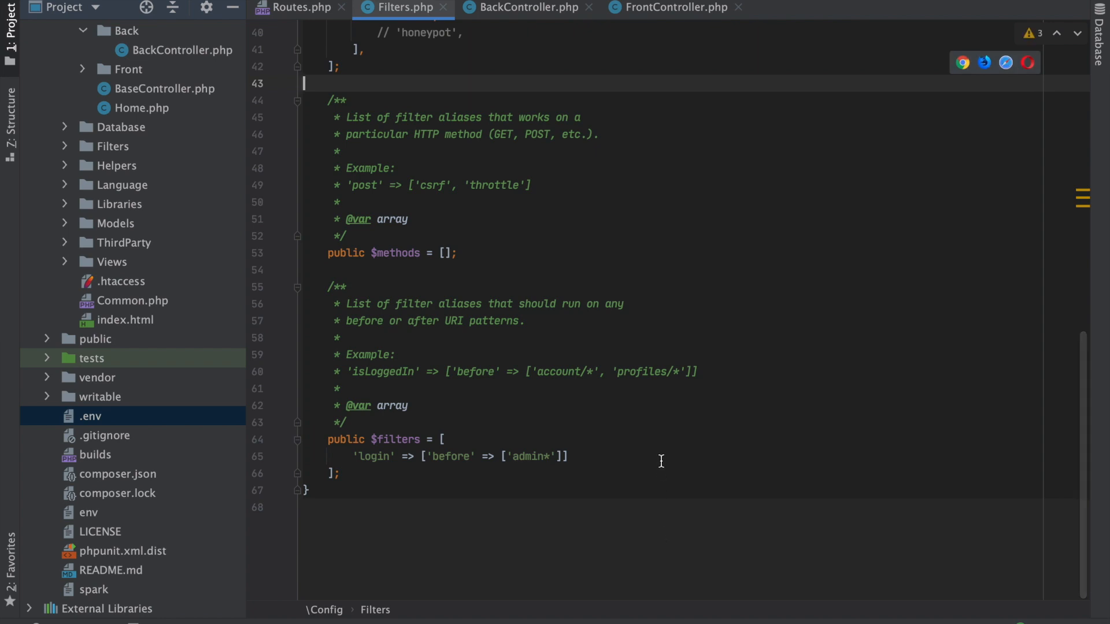
{"action": "scroll", "scroll_direction": "up", "scroll_amount": 3}
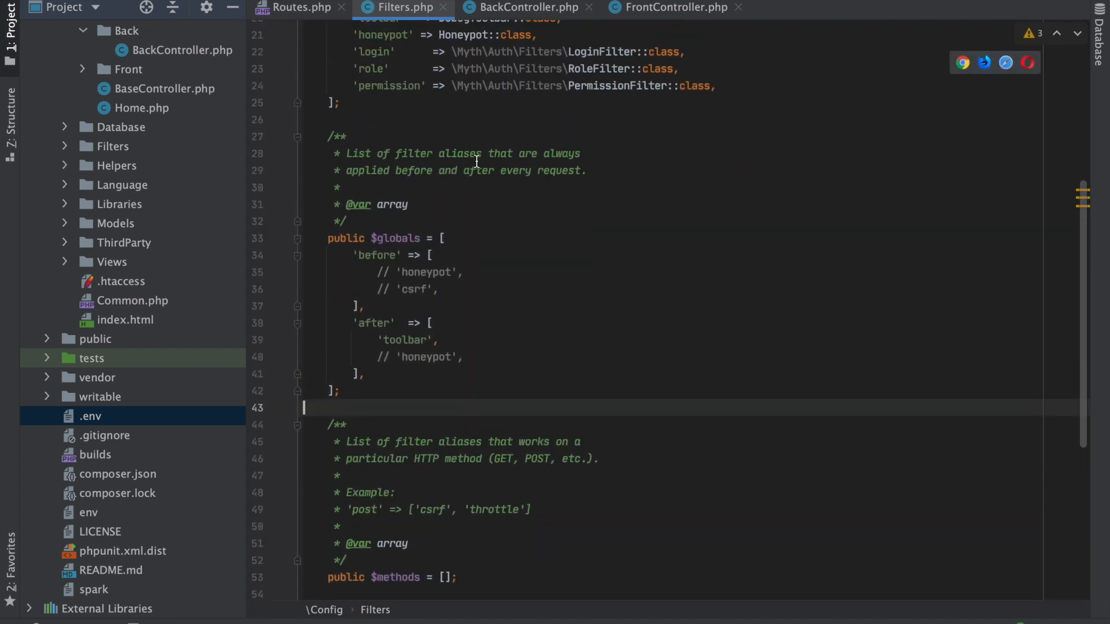
{"action": "scroll", "scroll_direction": "up", "scroll_amount": 3}
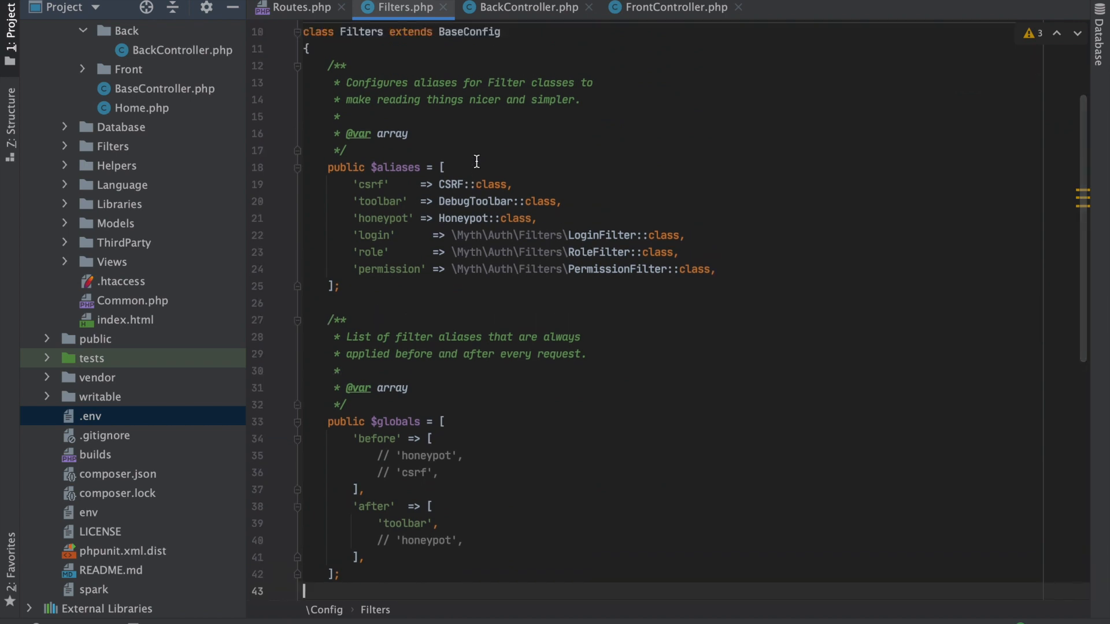
{"action": "scroll", "scroll_direction": "up", "scroll_amount": 3}
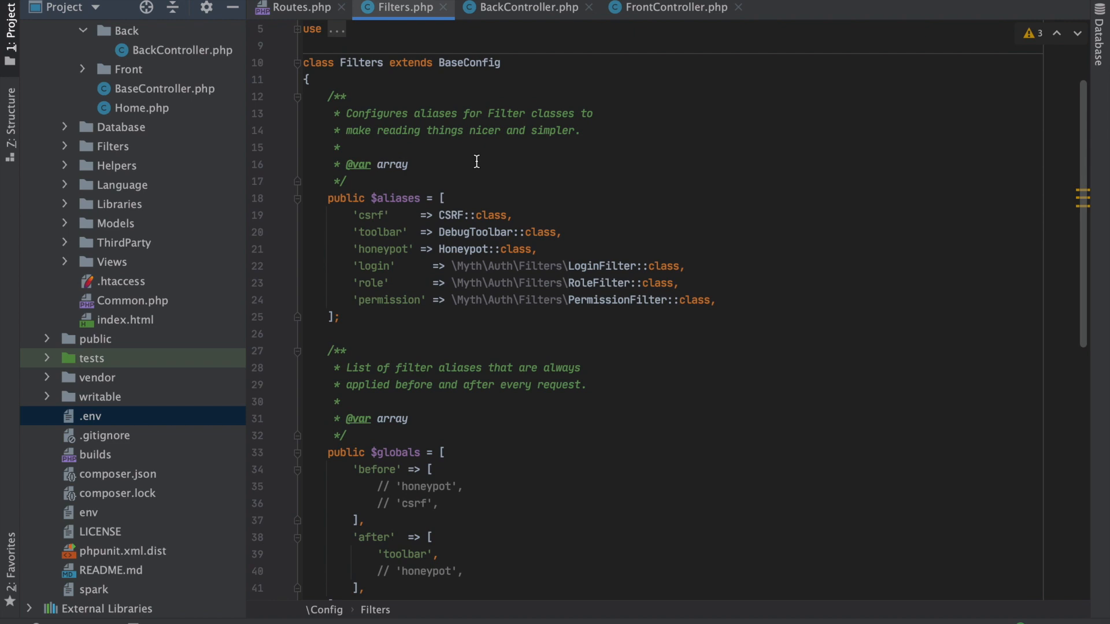
{"action": "mouse_move", "coordinate": [475, 179]}
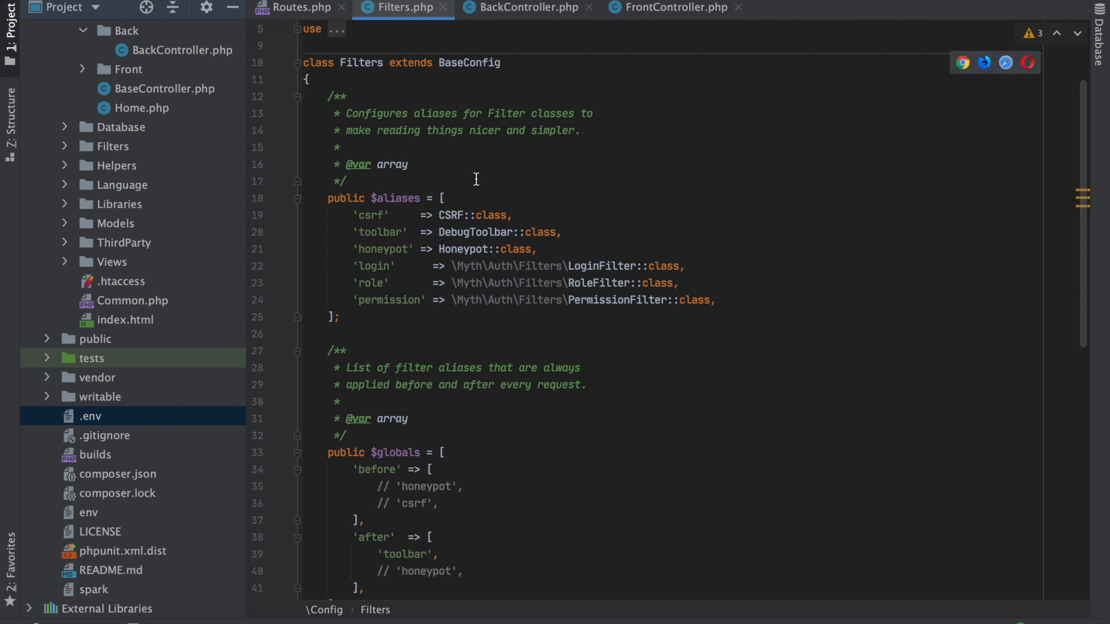
{"action": "mouse_move", "coordinate": [473, 185]}
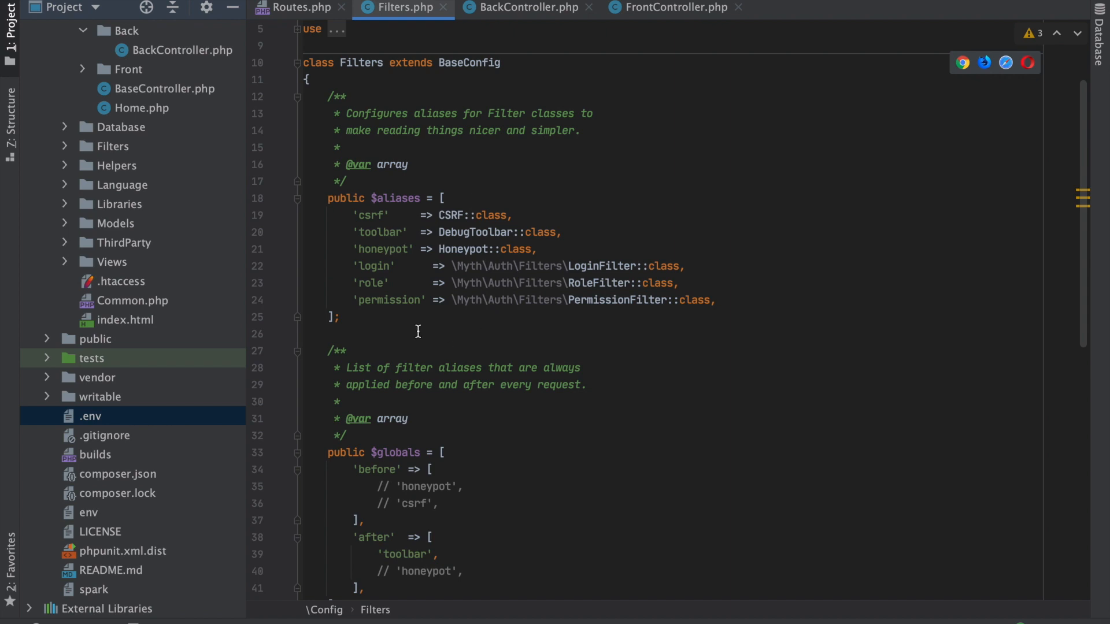
{"action": "mouse_move", "coordinate": [383, 299]}
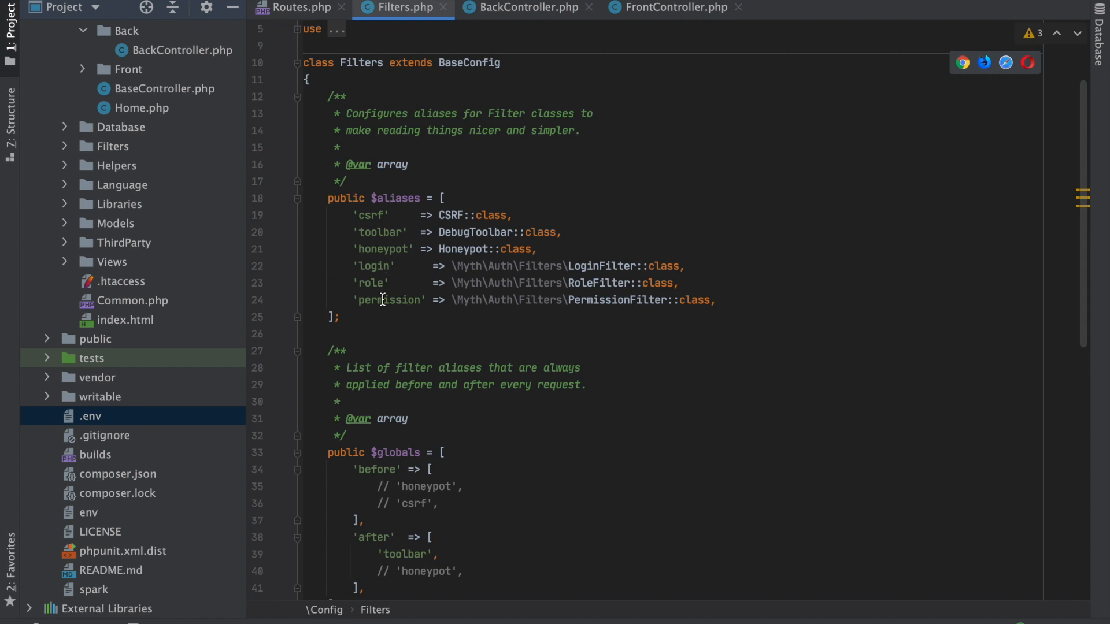
{"action": "left_click", "coordinate": [298, 8]}
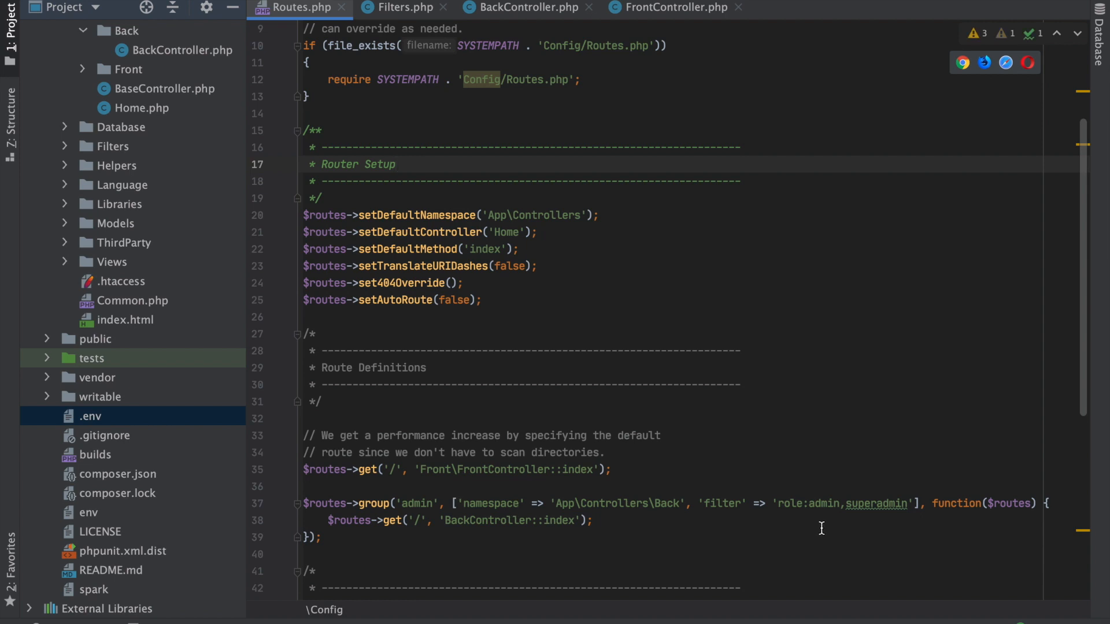
{"action": "mouse_move", "coordinate": [600, 506]}
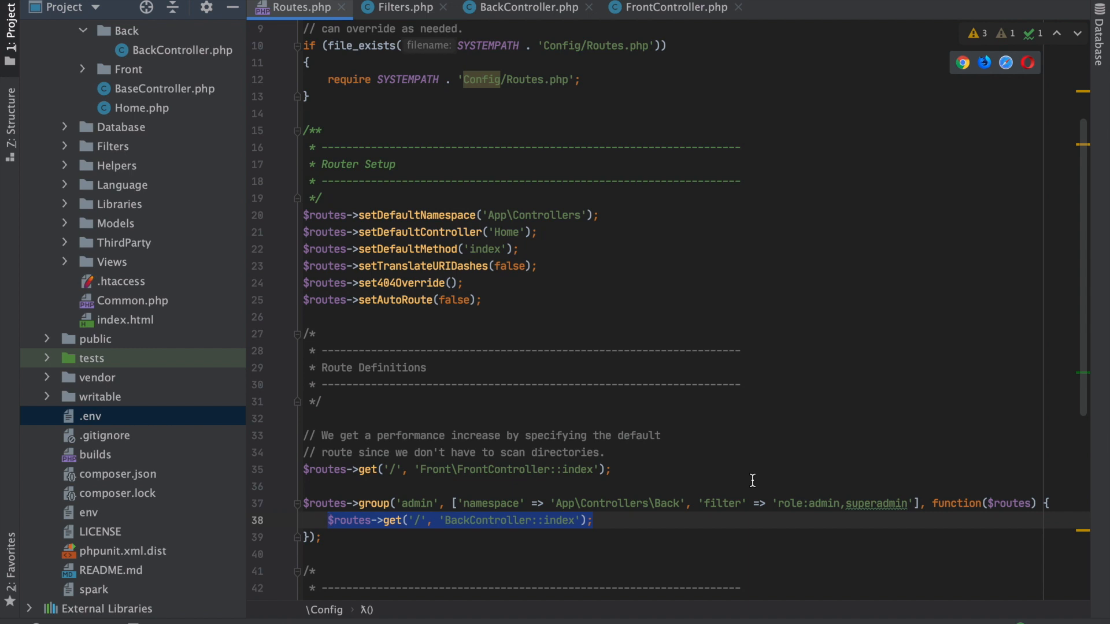
{"action": "mouse_move", "coordinate": [827, 508]}
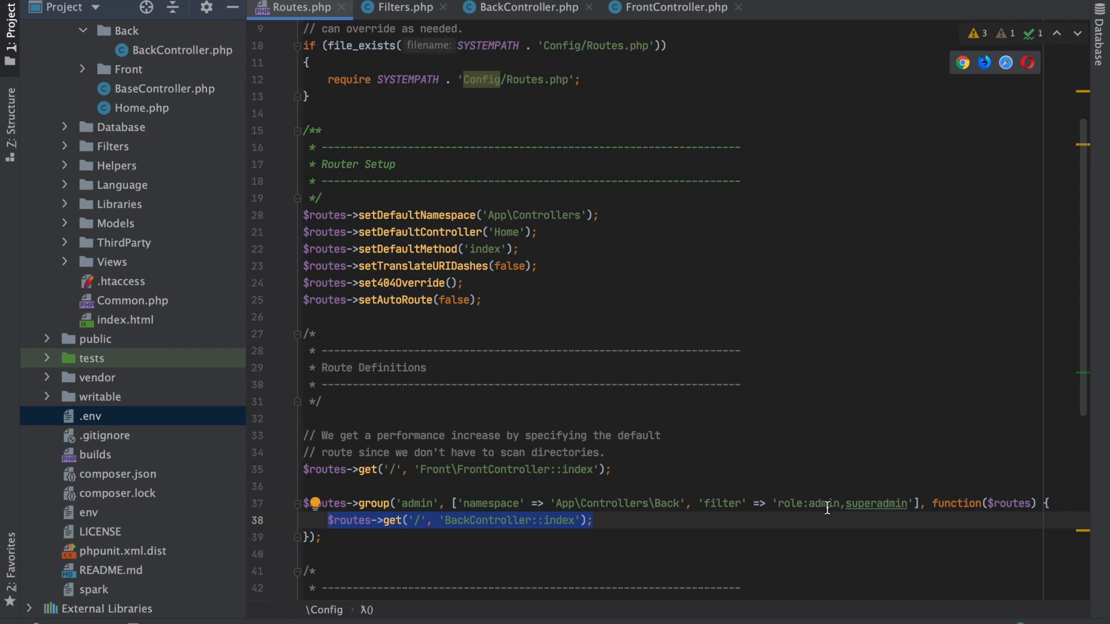
{"action": "mouse_move", "coordinate": [654, 544]}
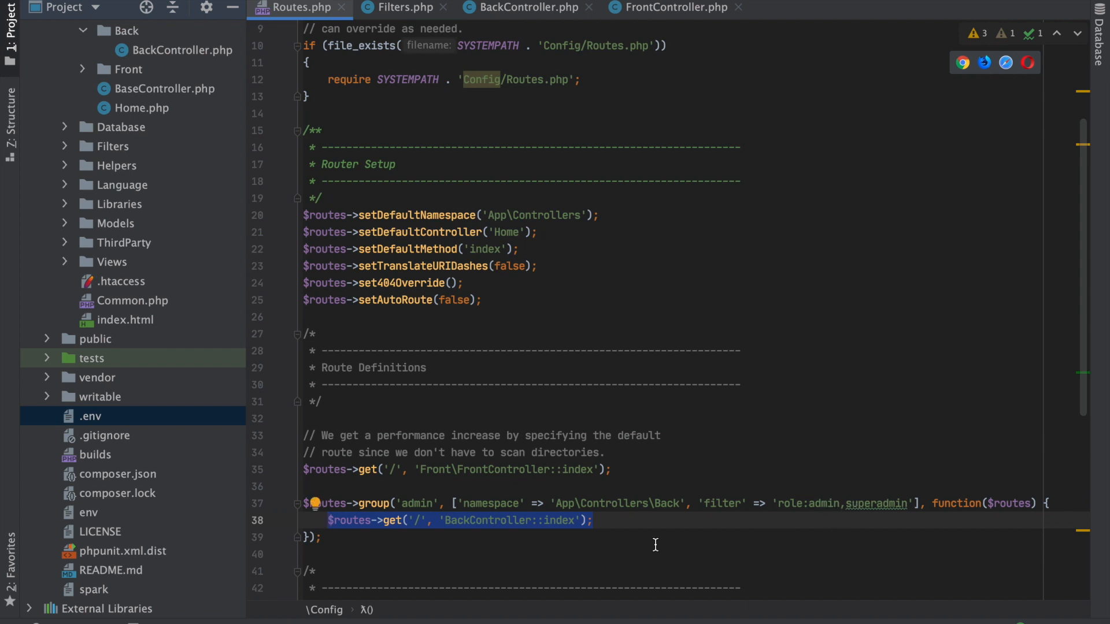
{"action": "mouse_move", "coordinate": [613, 531]}
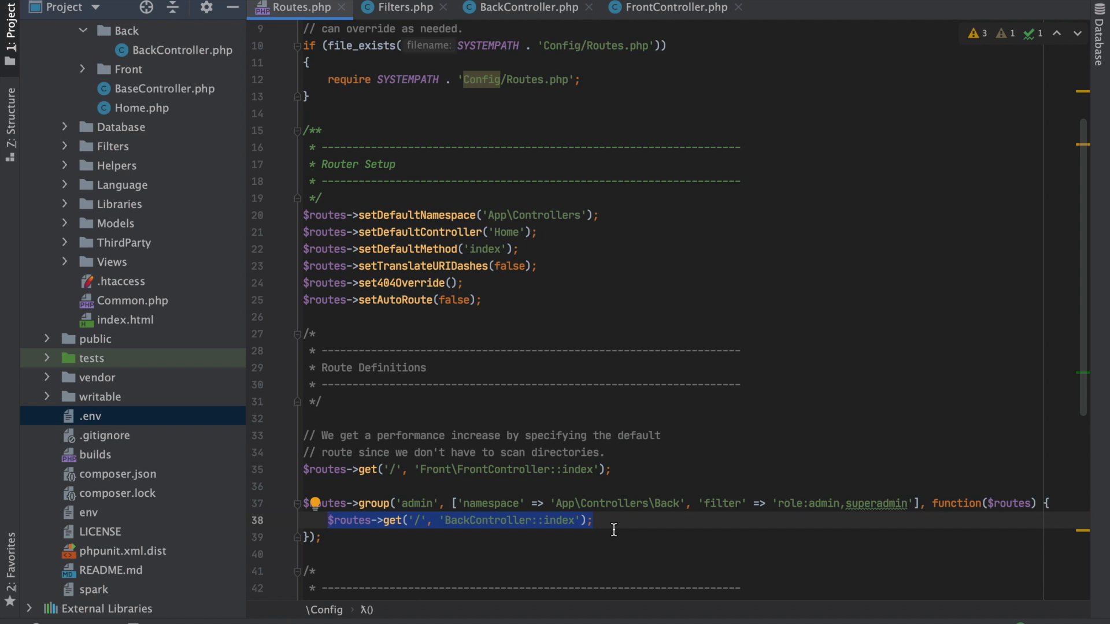
{"action": "left_click", "coordinate": [327, 520]}
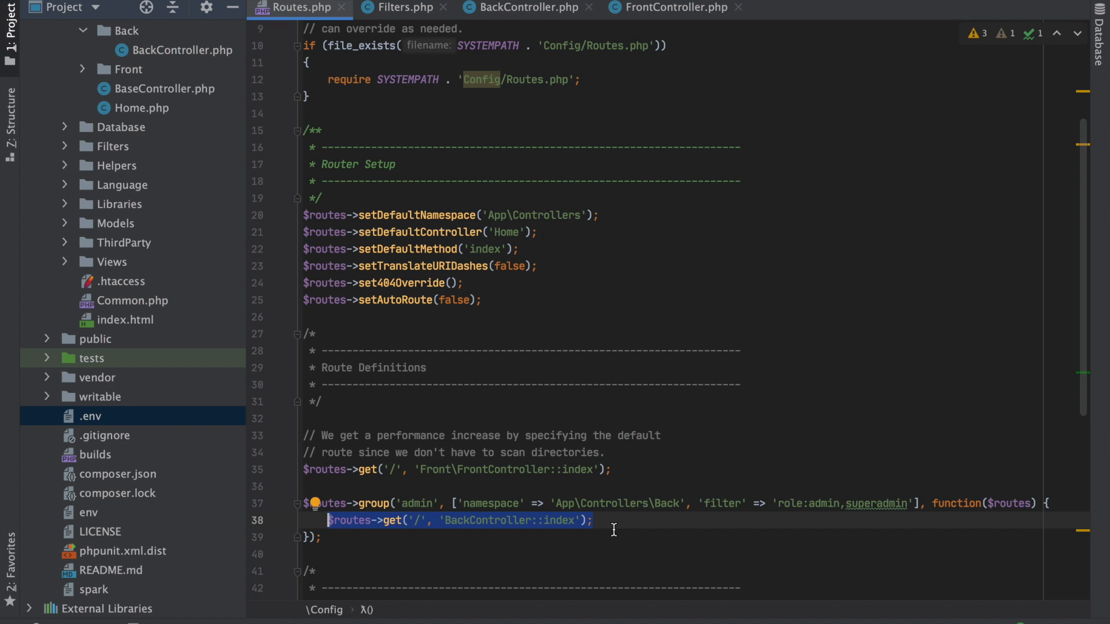